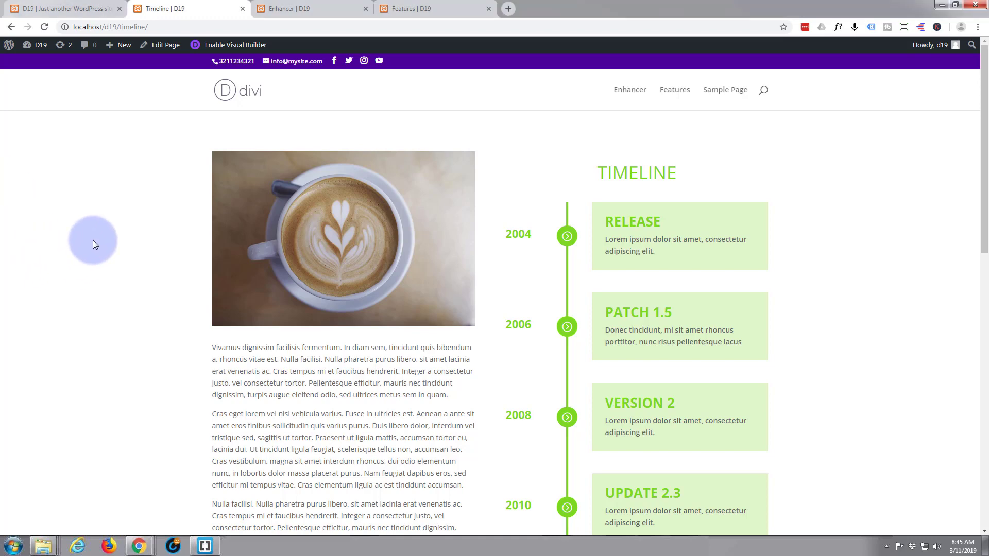
# Scroll down the live Timeline page to the START NOW flip box and preview its back
pyautogui.scroll(-3)
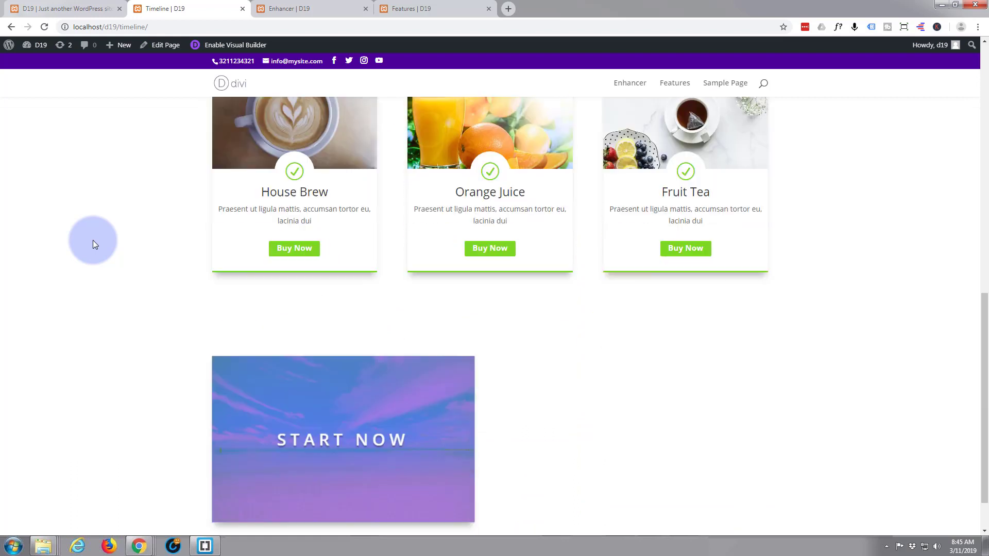
pyautogui.scroll(-3)
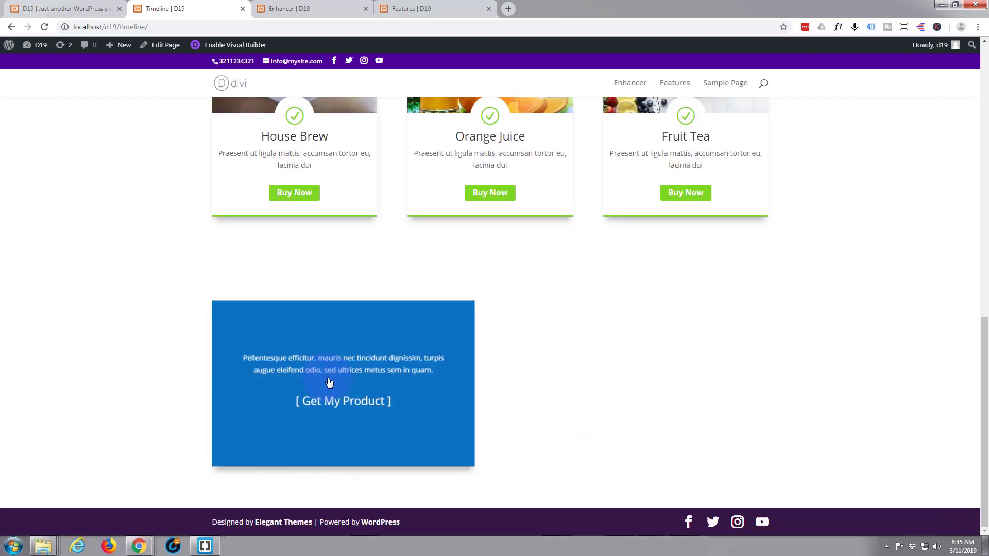
pyautogui.moveTo(333, 372)
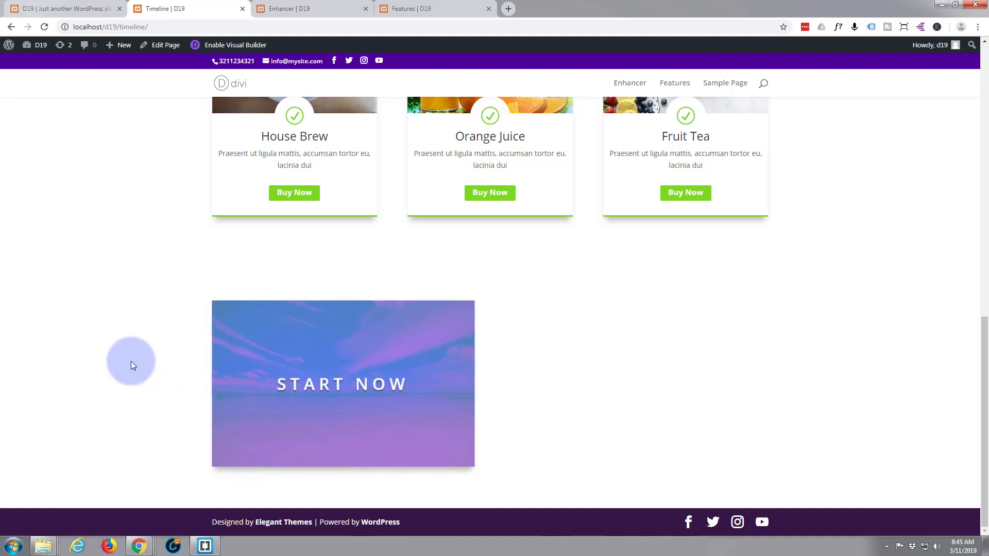
pyautogui.moveTo(117, 256)
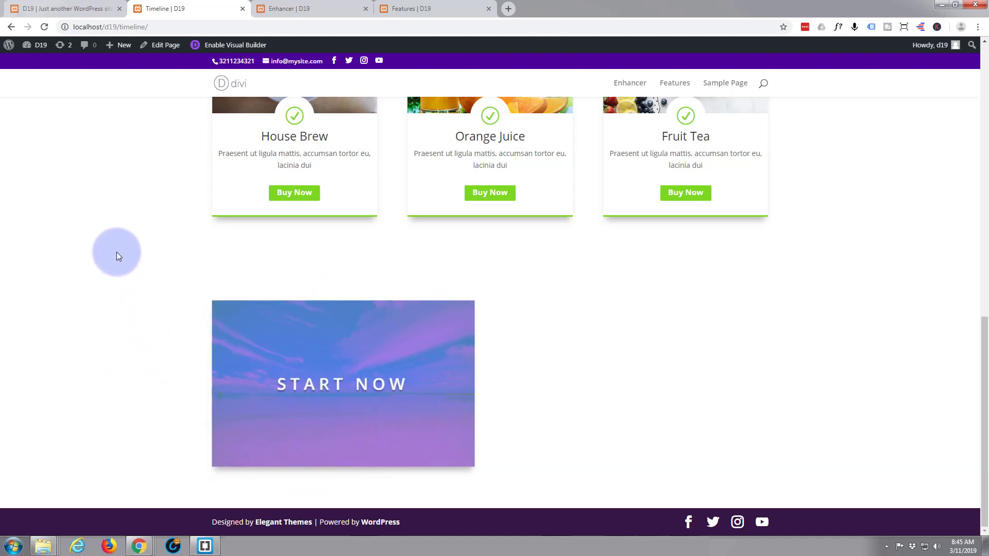
pyautogui.moveTo(96, 220)
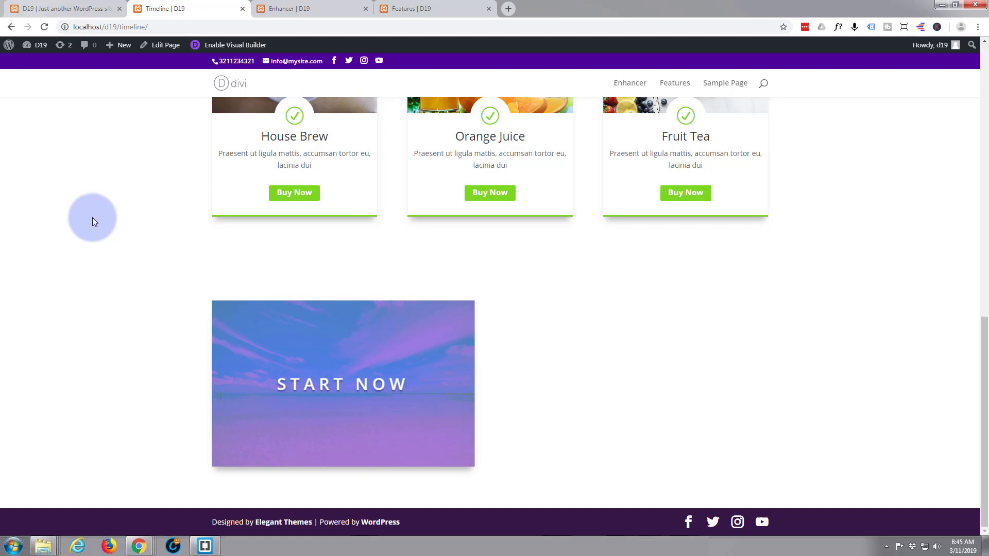
pyautogui.moveTo(185, 106)
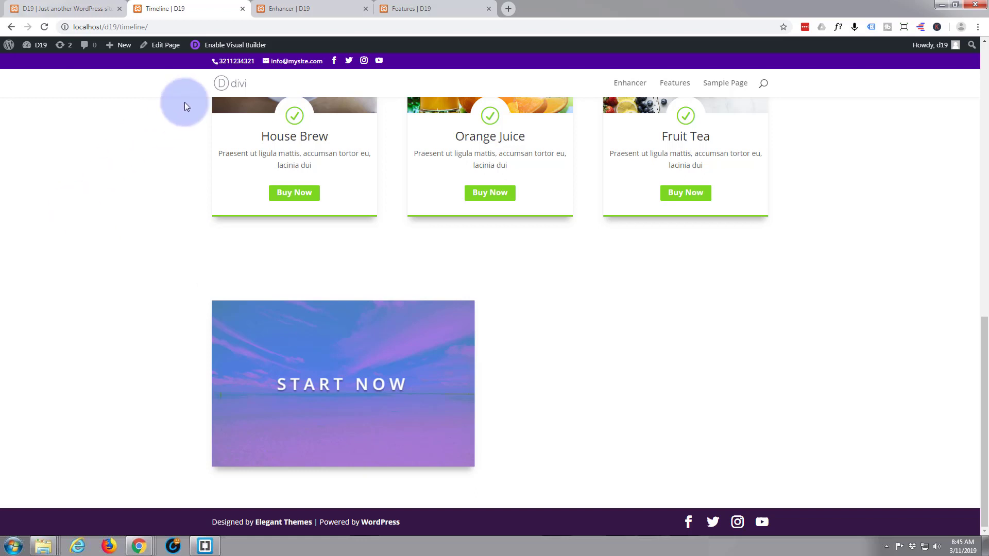
# Enable the Visual Builder on the Timeline page and scroll down to the Start Now section
pyautogui.click(236, 45)
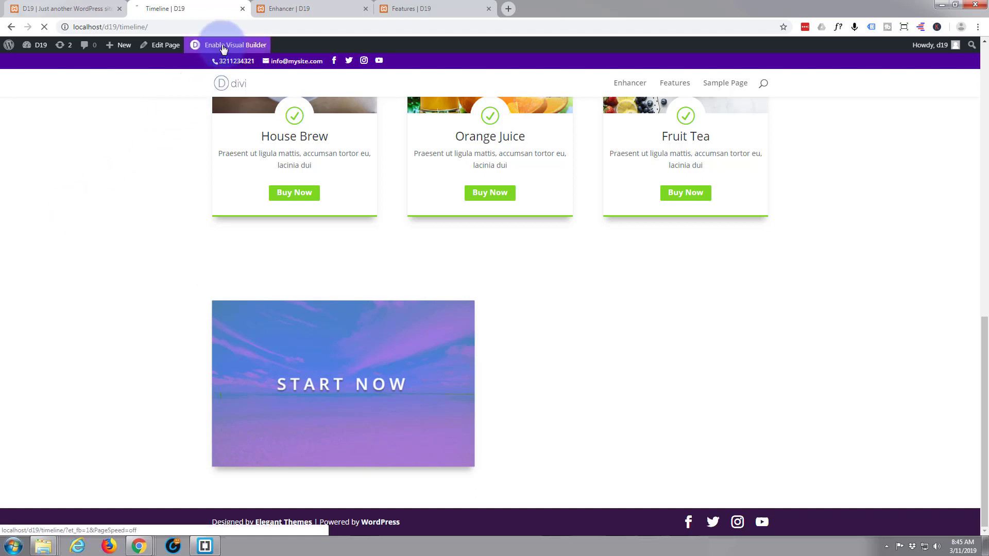
pyautogui.click(235, 44)
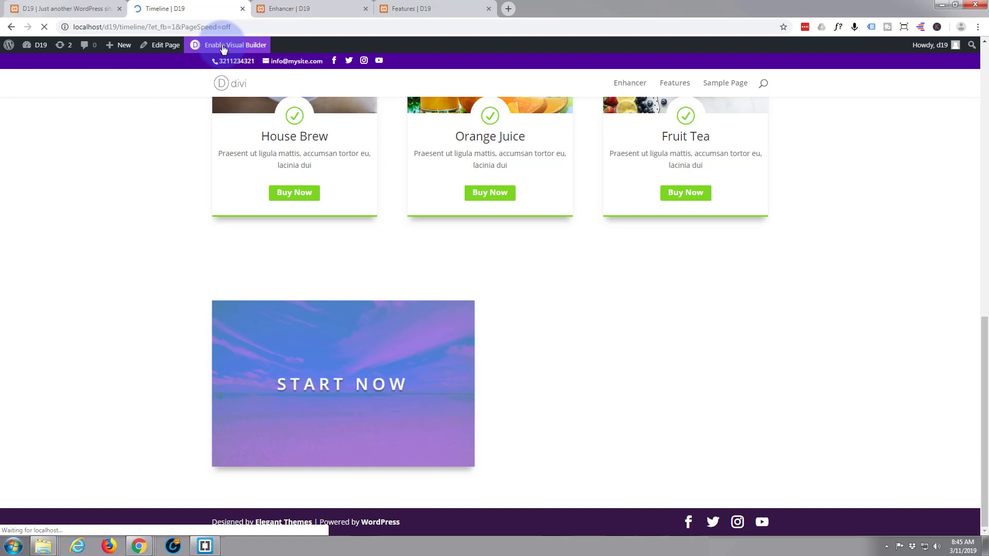
pyautogui.click(236, 45)
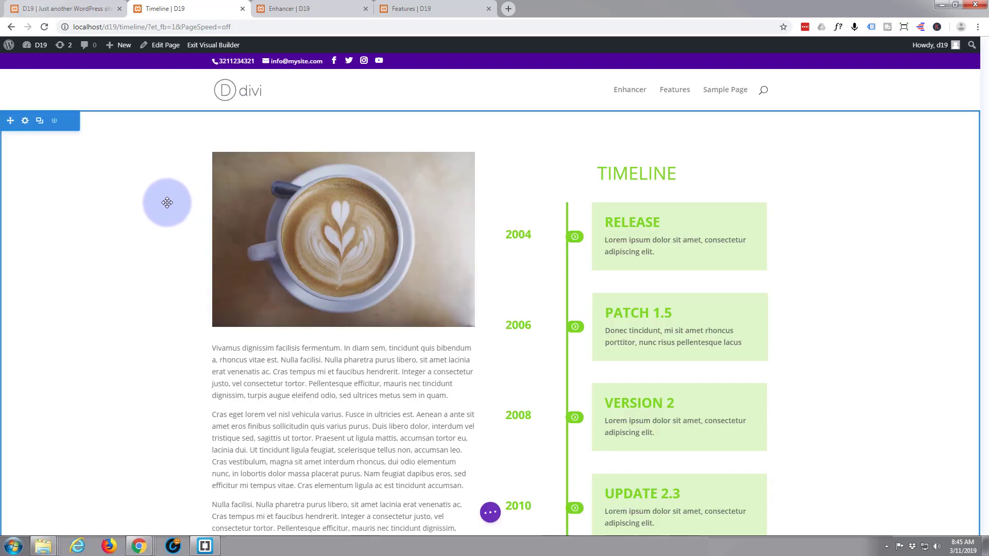
pyautogui.scroll(-3)
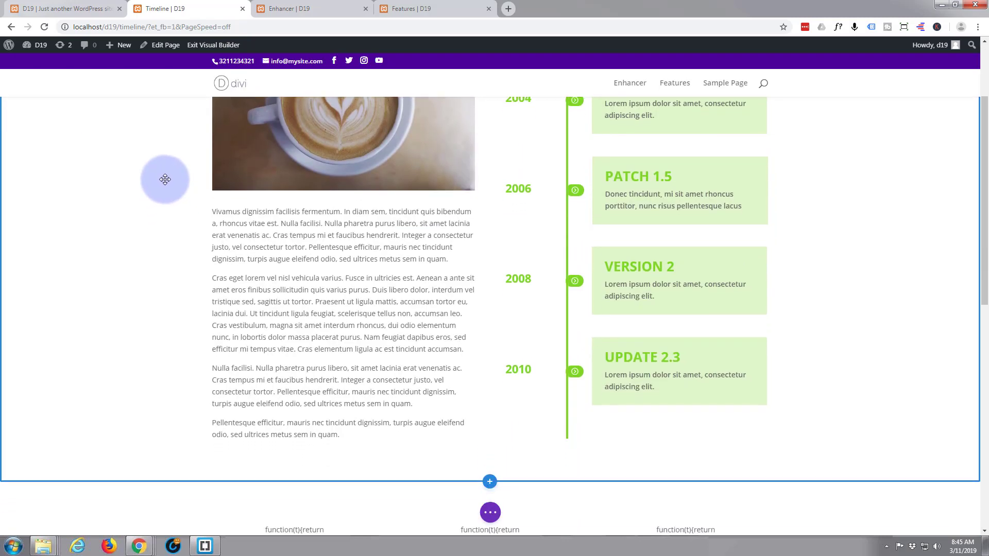
pyautogui.scroll(-3)
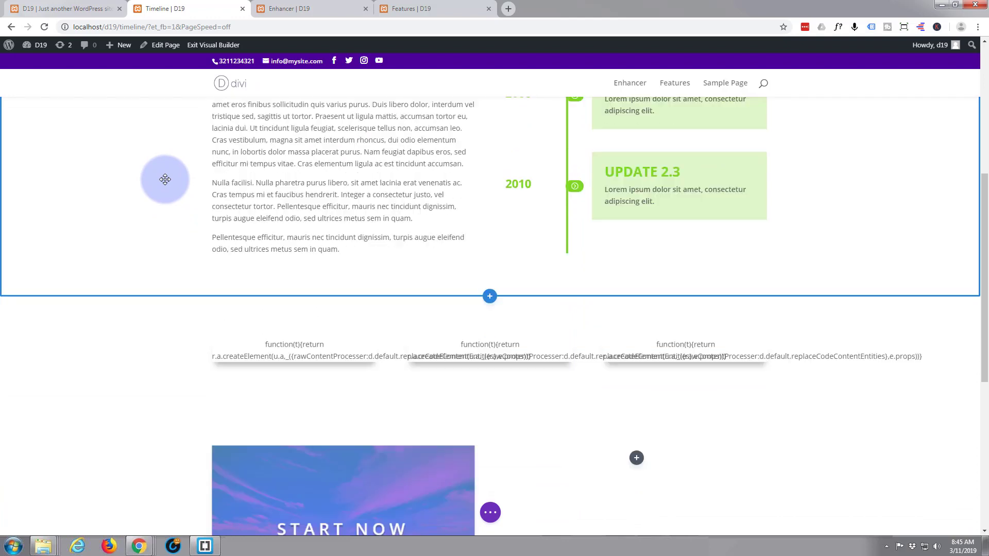
pyautogui.scroll(-3)
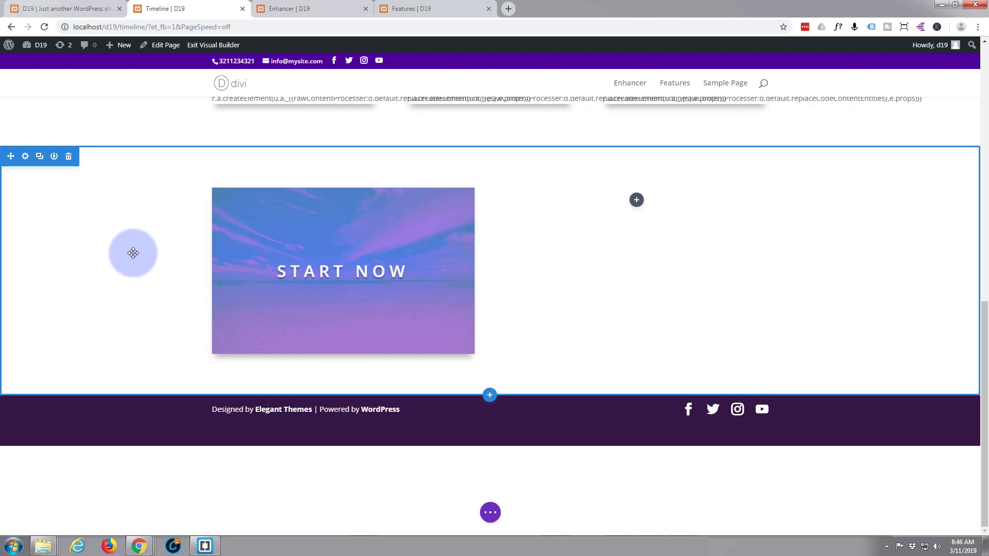
pyautogui.moveTo(124, 258)
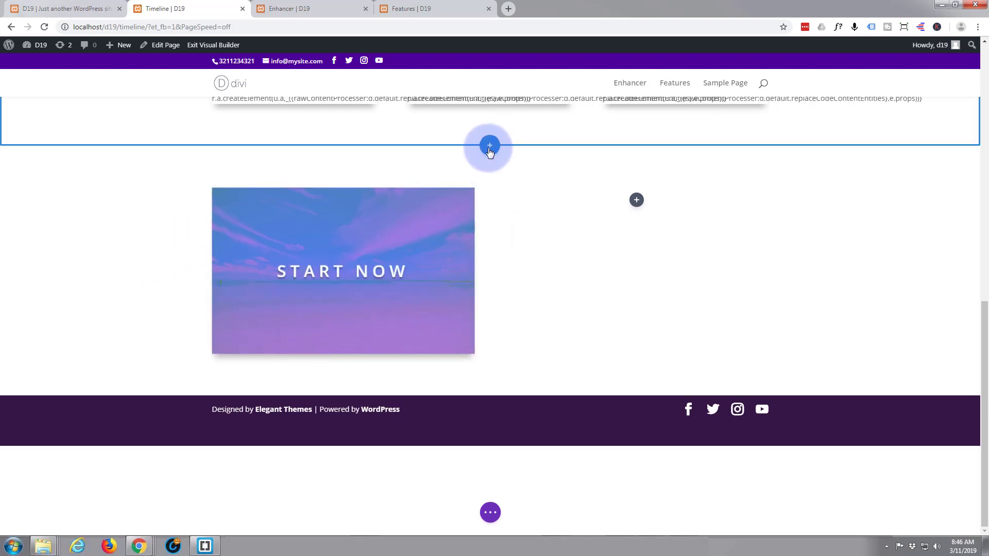
# Insert a regular two-column section above the START NOW flip box
pyautogui.click(490, 146)
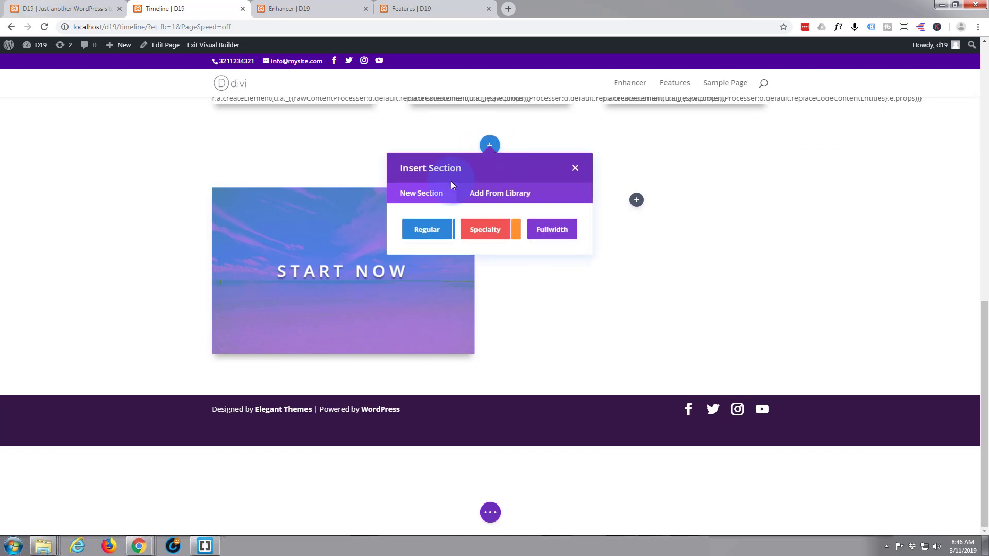
pyautogui.click(574, 168)
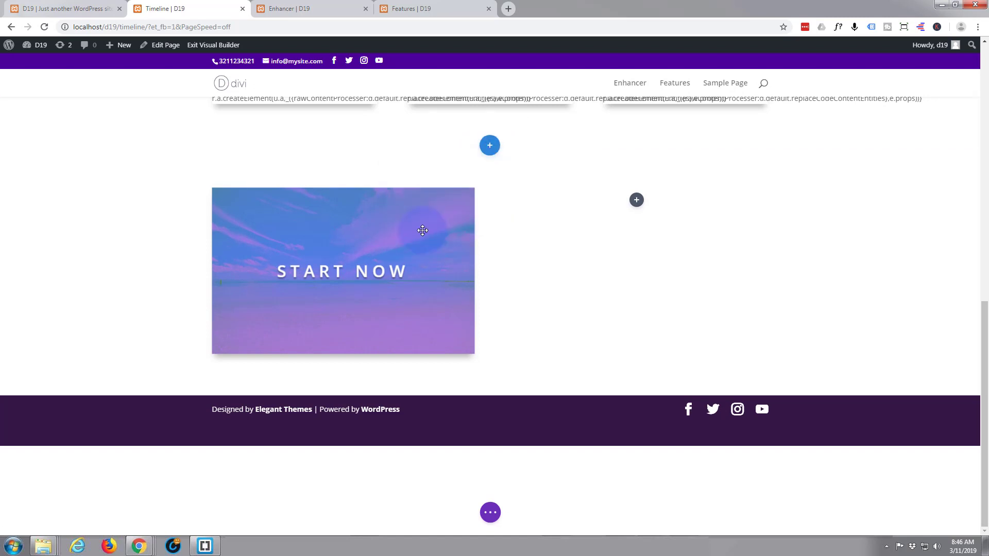
pyautogui.click(489, 146)
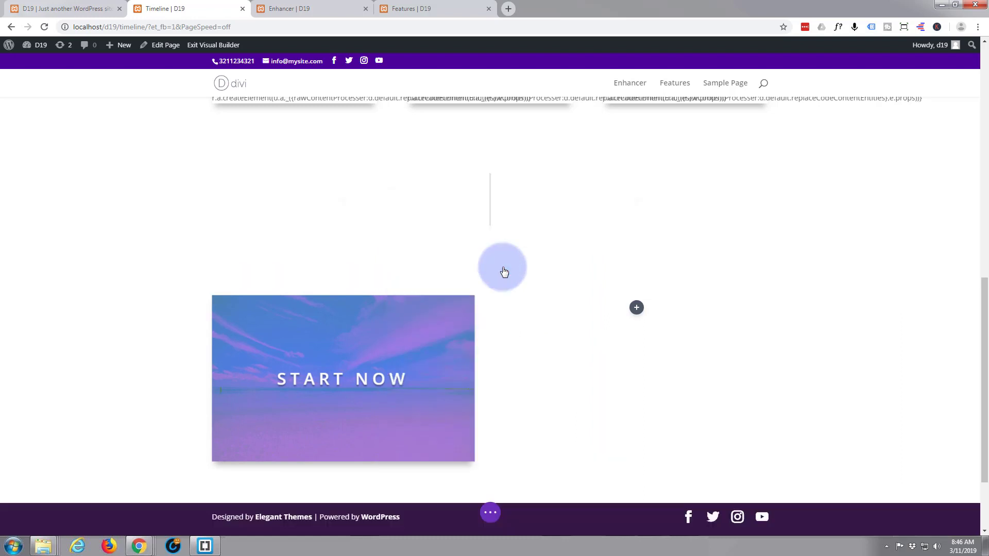
# Add a module to the left column and browse the module list to the DE modules
pyautogui.click(489, 253)
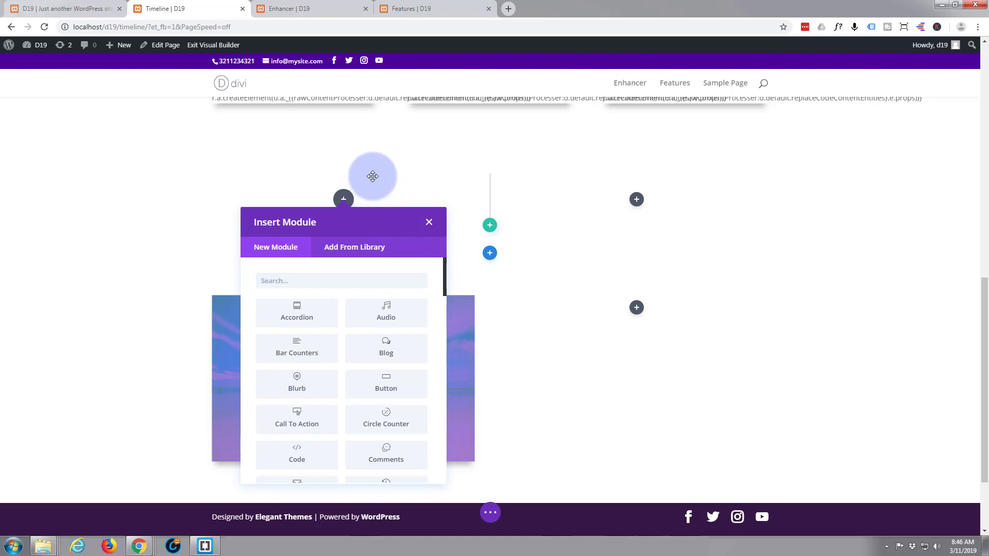
pyautogui.moveTo(379, 207)
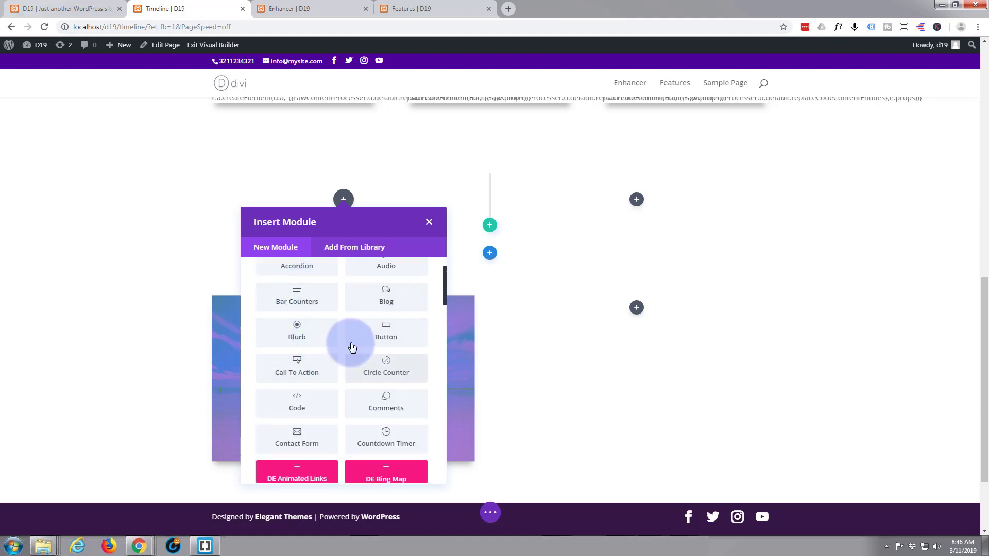
pyautogui.scroll(-3)
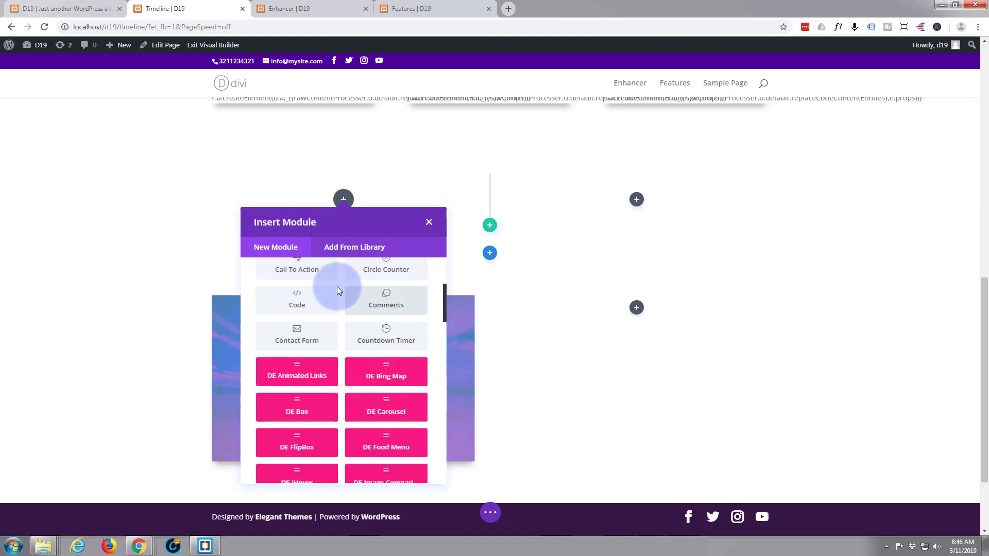
pyautogui.scroll(-3)
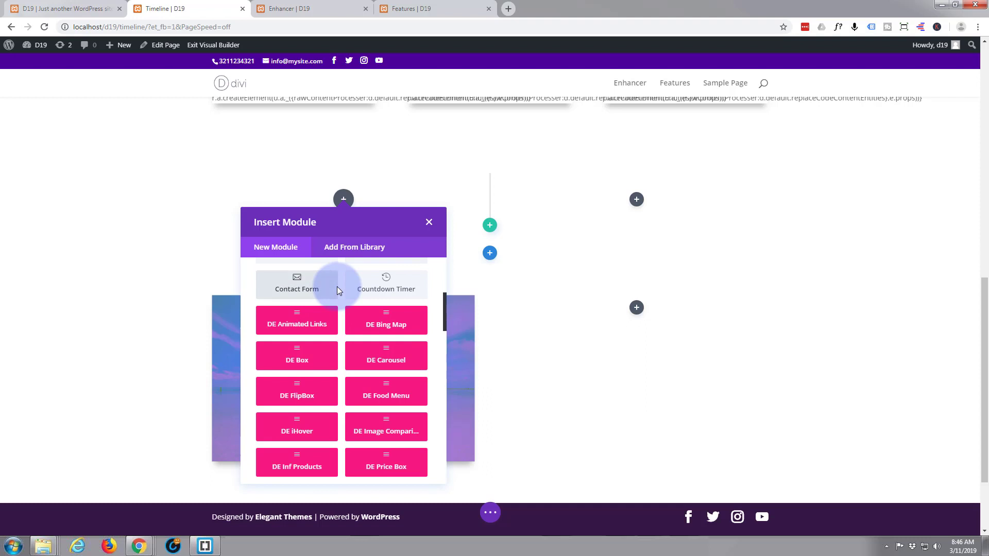
pyautogui.scroll(-3)
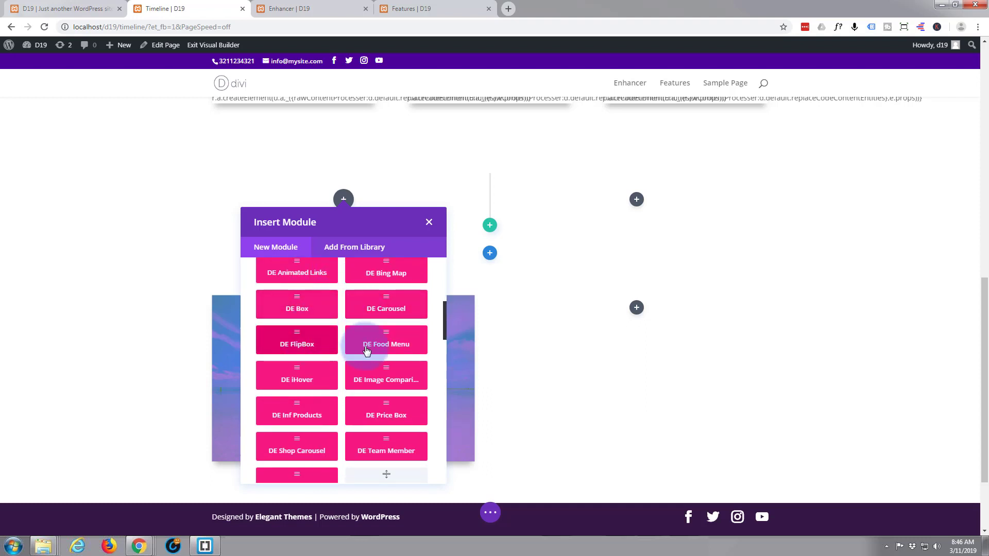
pyautogui.moveTo(297, 344)
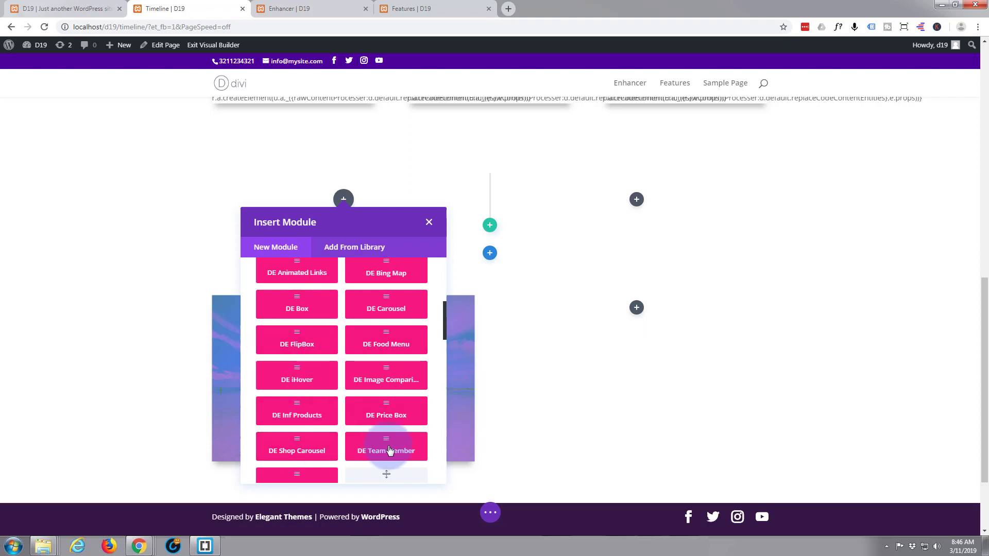
pyautogui.moveTo(296, 343)
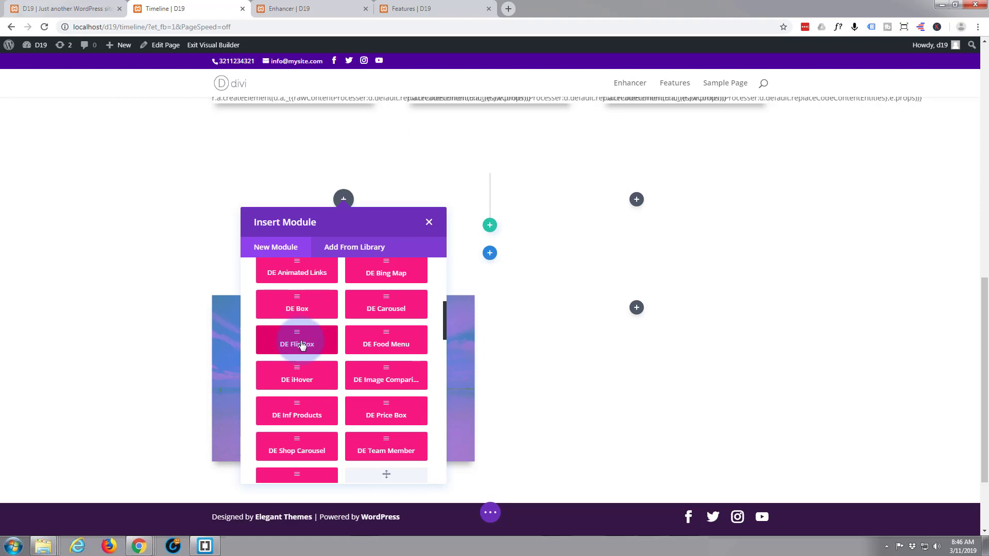
# Insert a DE FlipBox module, add its first item and type 'Check this out!' as body text
pyautogui.click(297, 344)
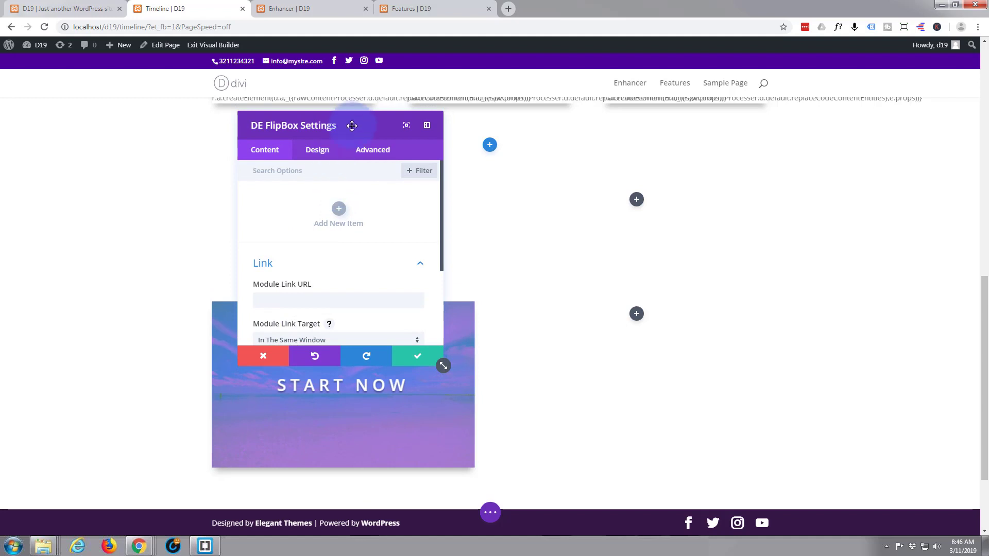
pyautogui.moveTo(351, 124); pyautogui.dragTo(751, 153)
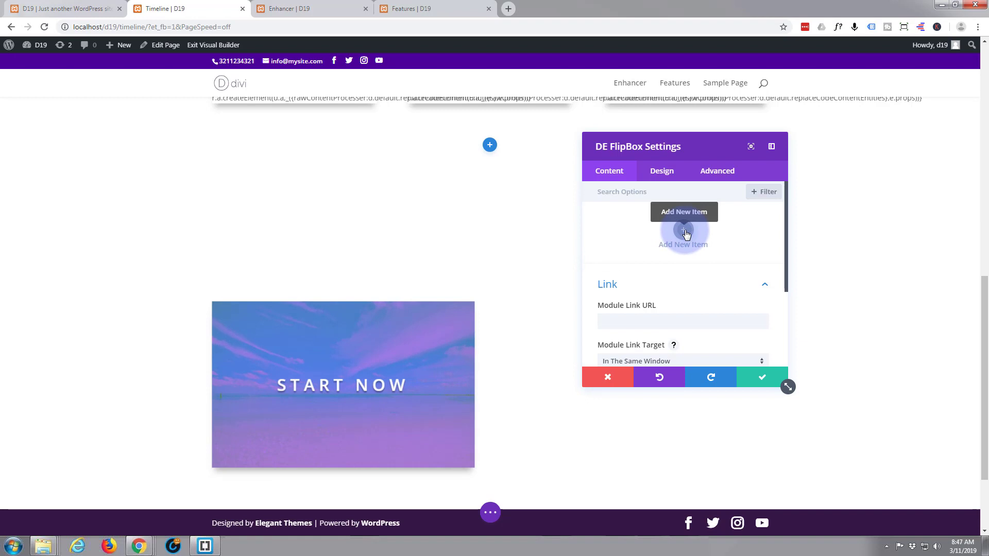
pyautogui.click(683, 211)
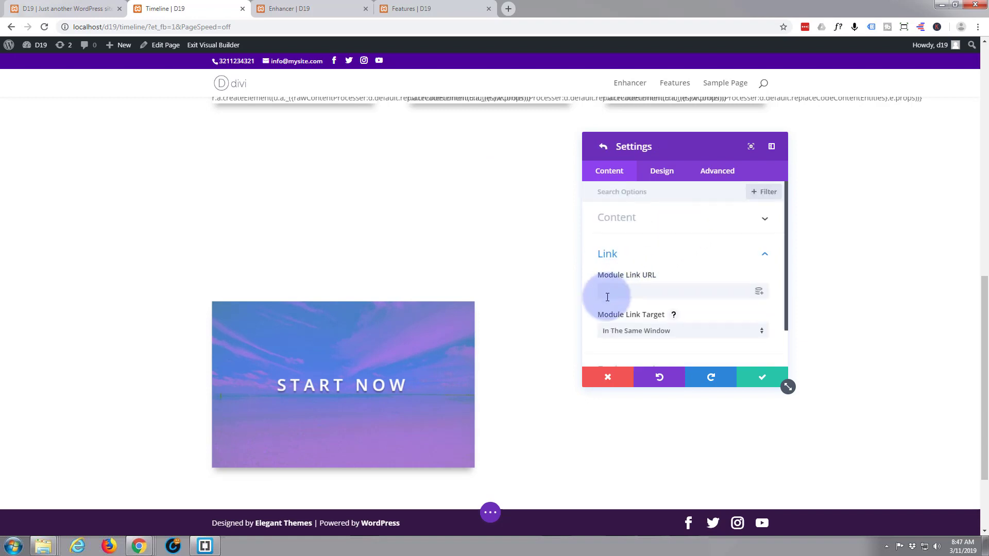
pyautogui.moveTo(661, 219)
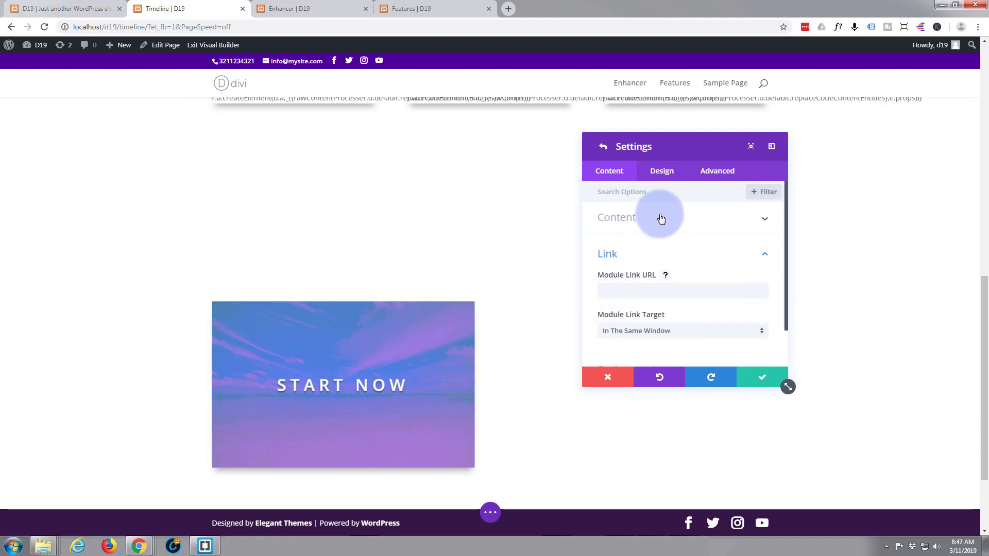
pyautogui.click(660, 216)
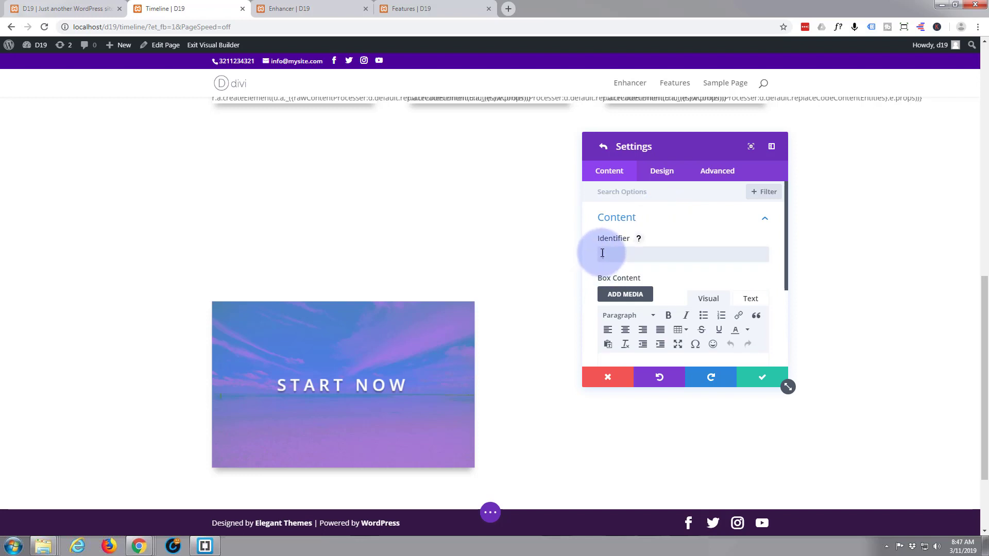
pyautogui.write('1')
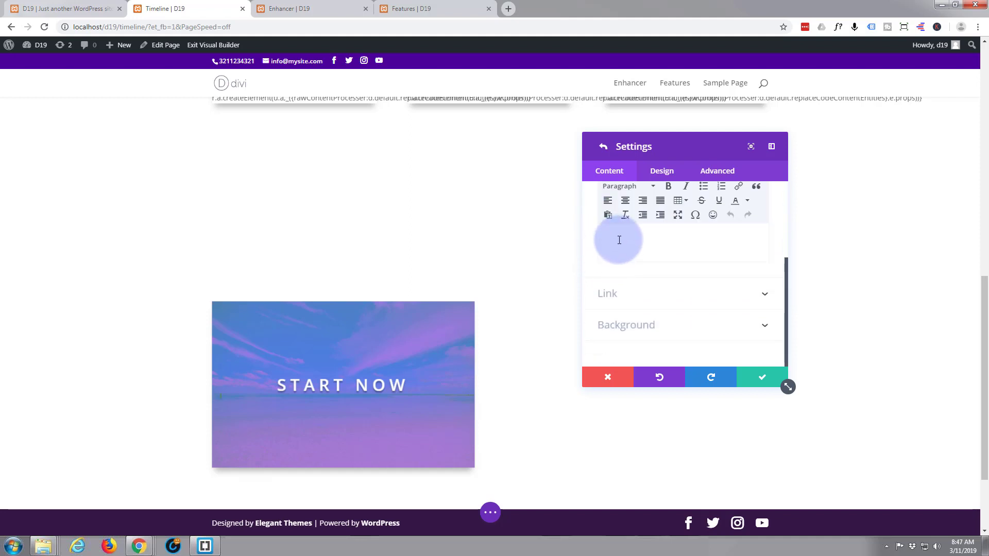
pyautogui.write('Check this out!')
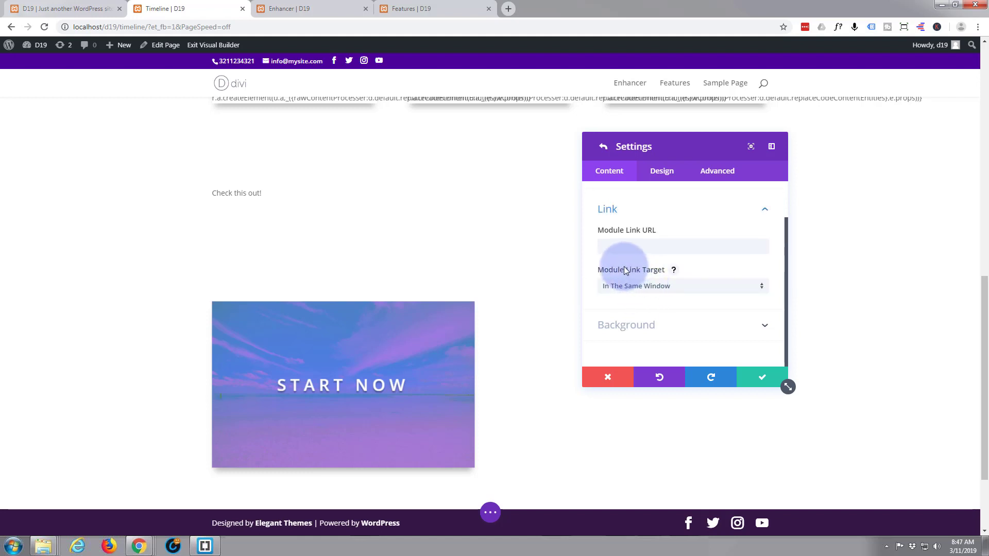
pyautogui.moveTo(682, 225)
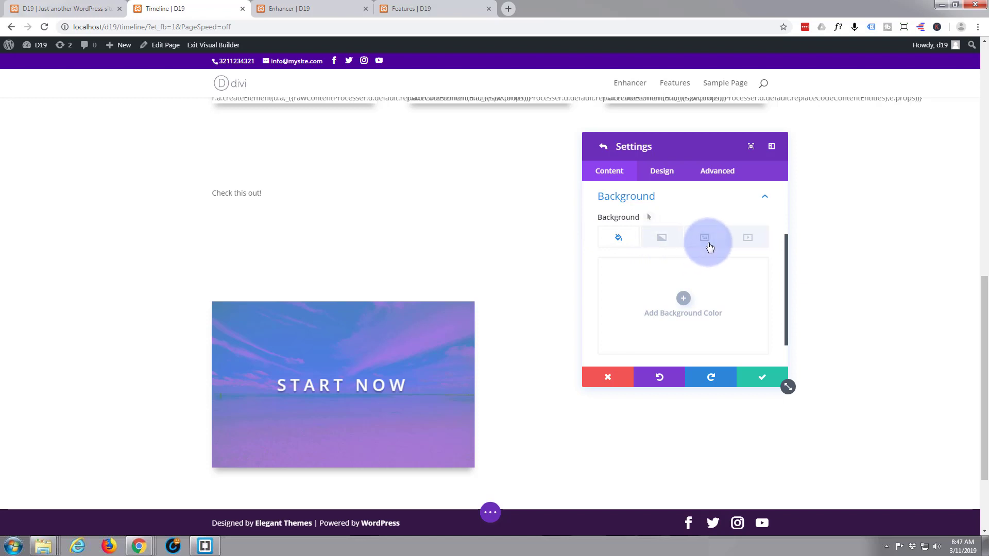
# Give the 'Check this out!' item a blue background colour
pyautogui.click(619, 237)
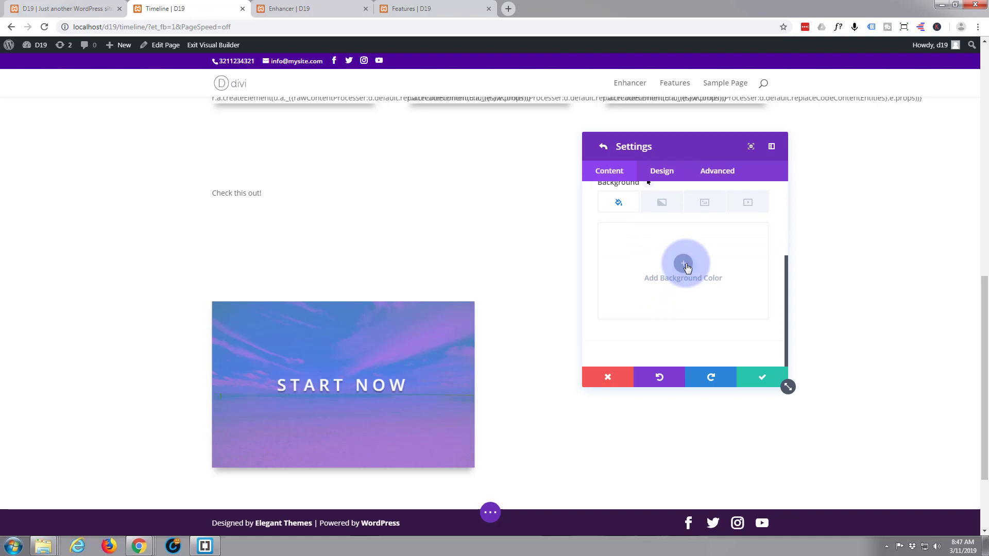
pyautogui.click(682, 264)
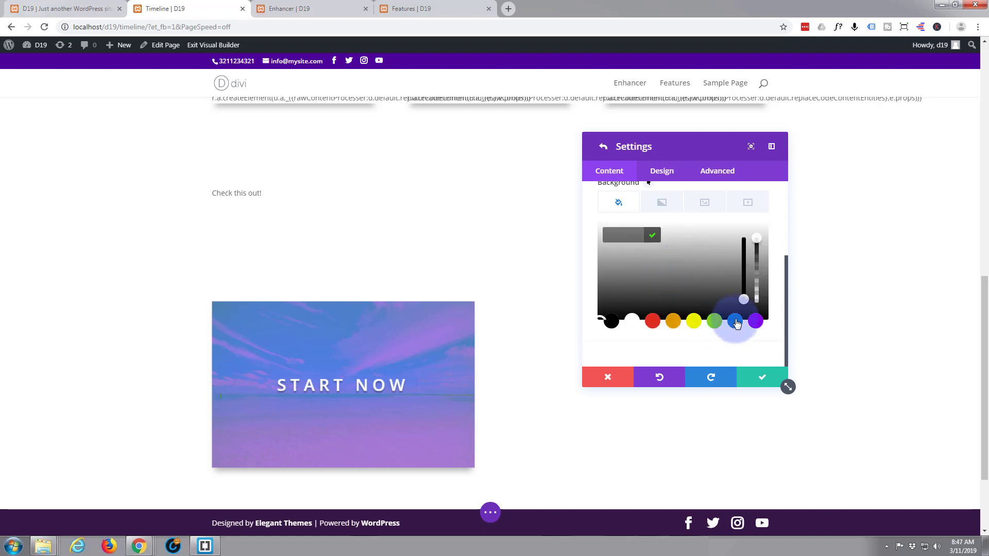
pyautogui.click(734, 321)
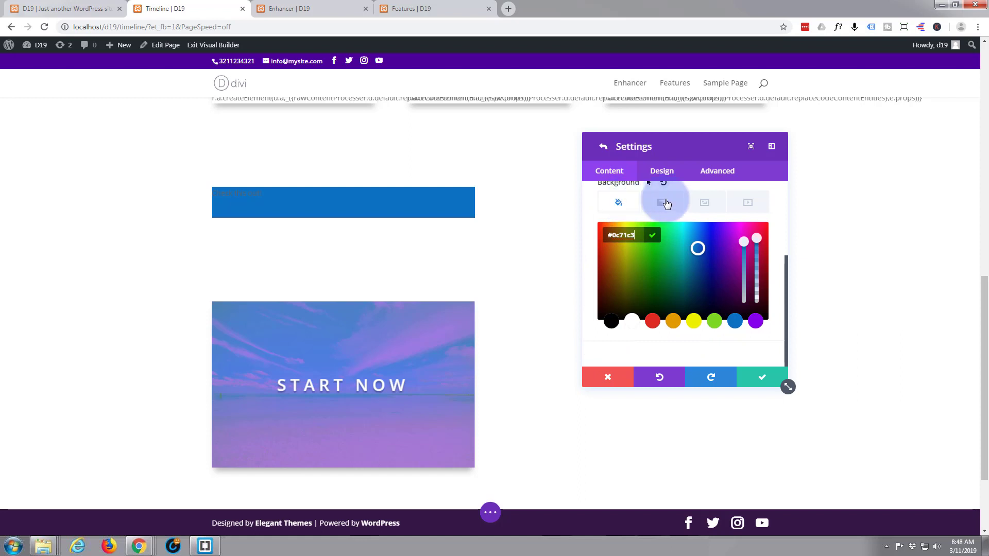
pyautogui.moveTo(704, 202)
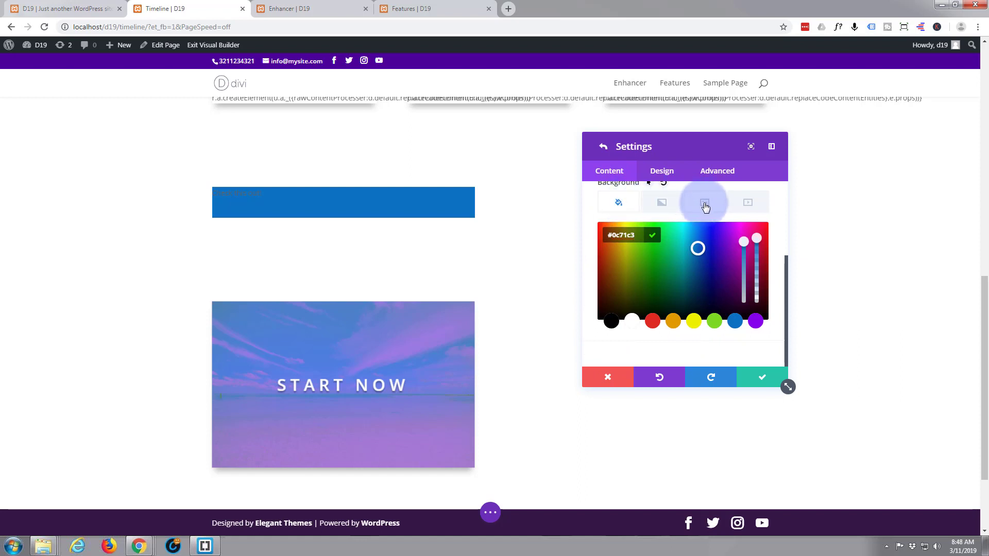
# Set the city skyline photo from the Media Library as the background image
pyautogui.click(704, 201)
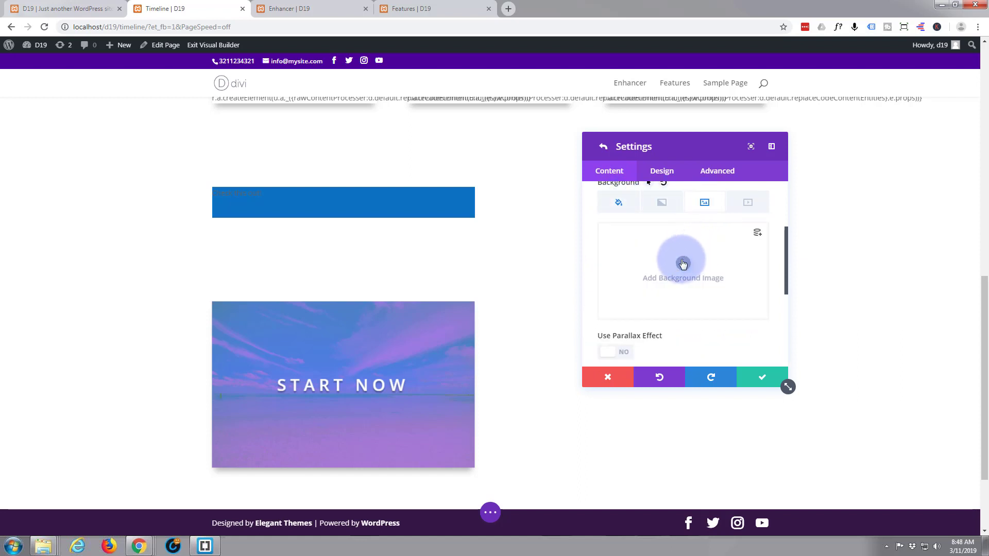
pyautogui.click(682, 259)
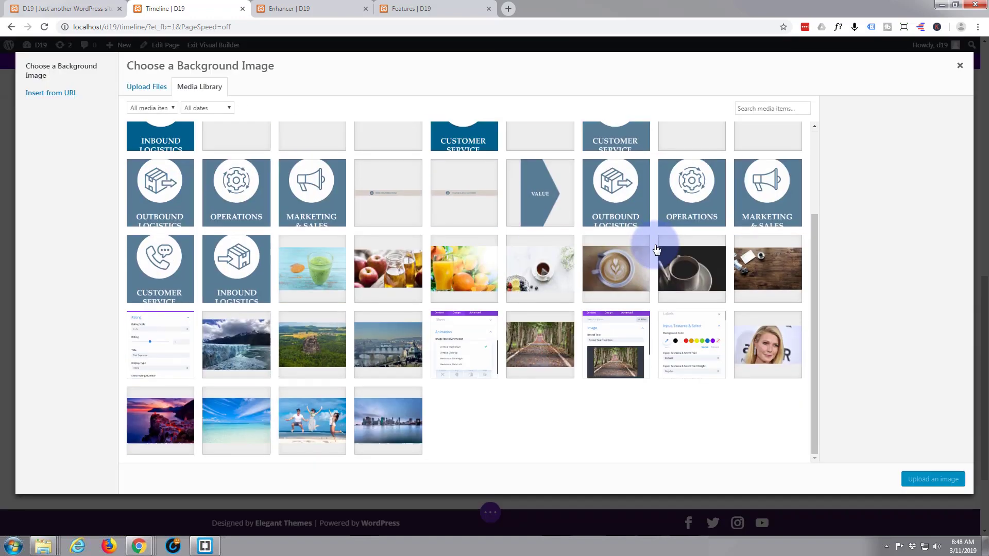
pyautogui.click(388, 420)
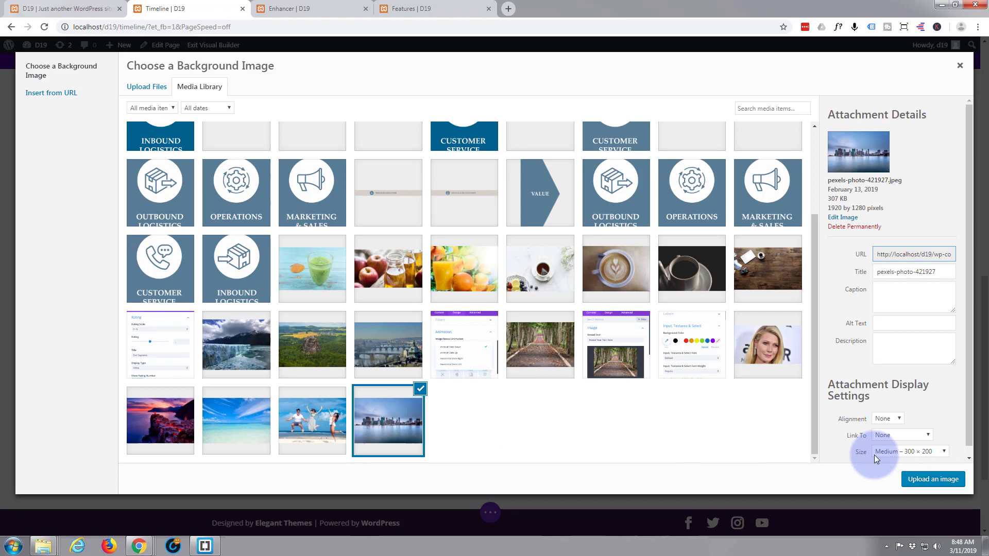
pyautogui.click(933, 479)
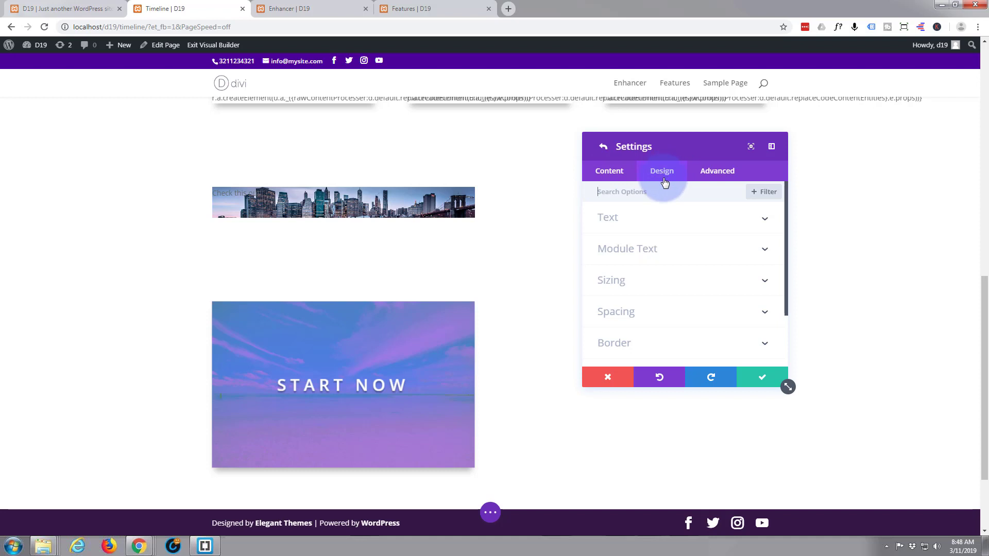
pyautogui.moveTo(680, 251)
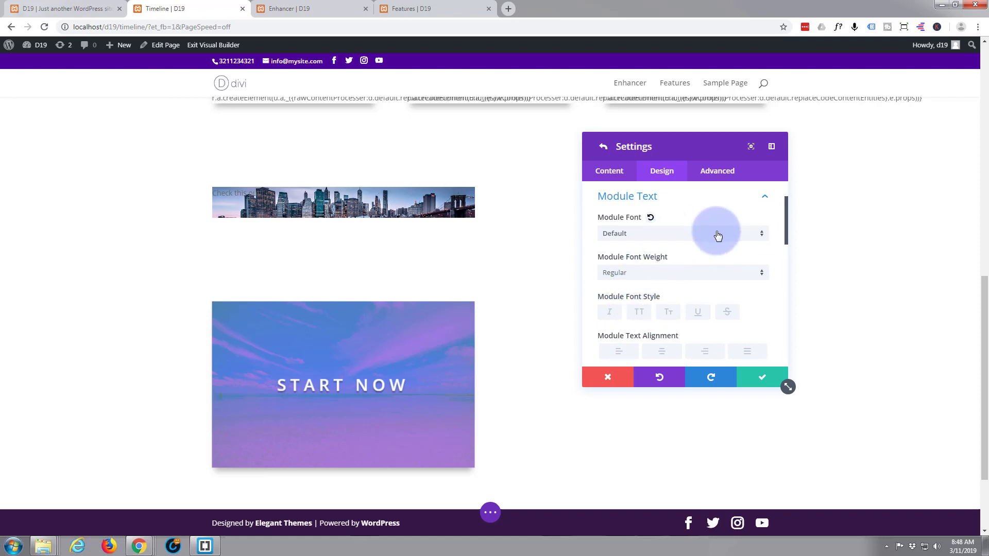
# Set the module text font weight to Semi Bold
pyautogui.click(681, 234)
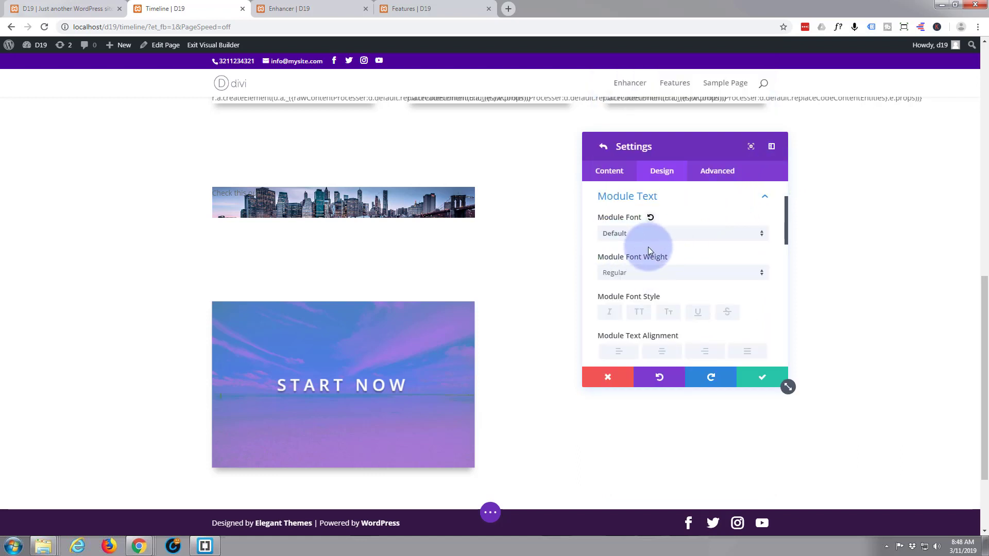
pyautogui.moveTo(755, 270)
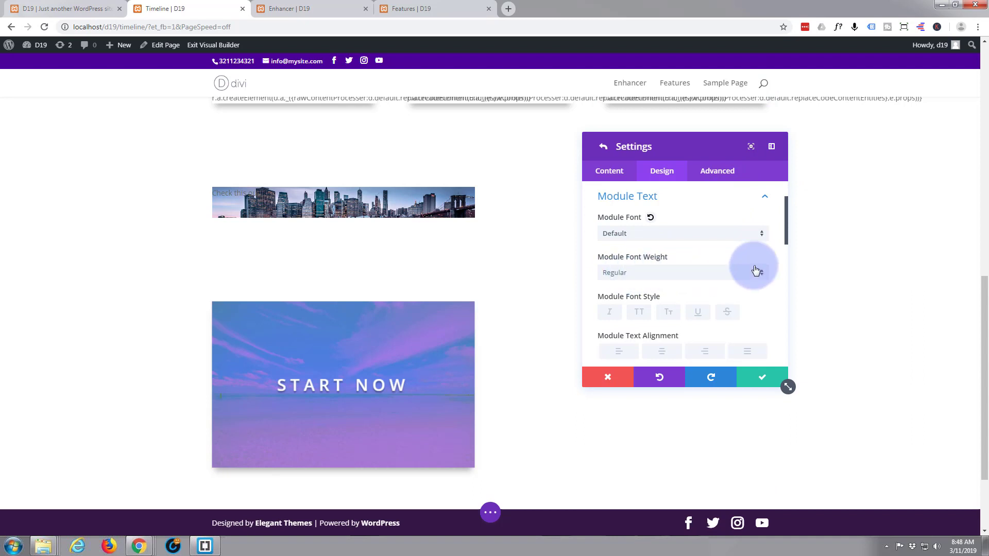
pyautogui.click(682, 273)
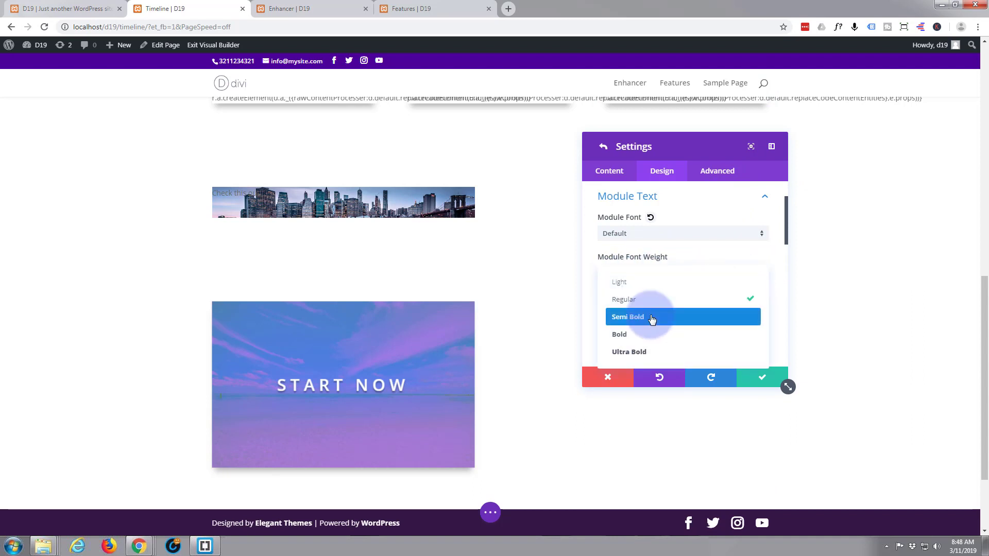
pyautogui.click(626, 317)
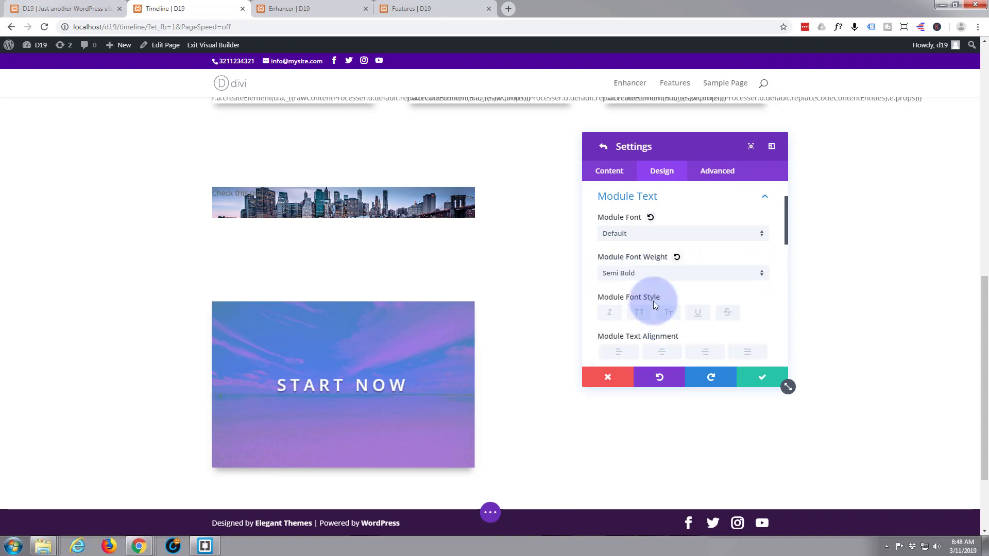
pyautogui.scroll(-3)
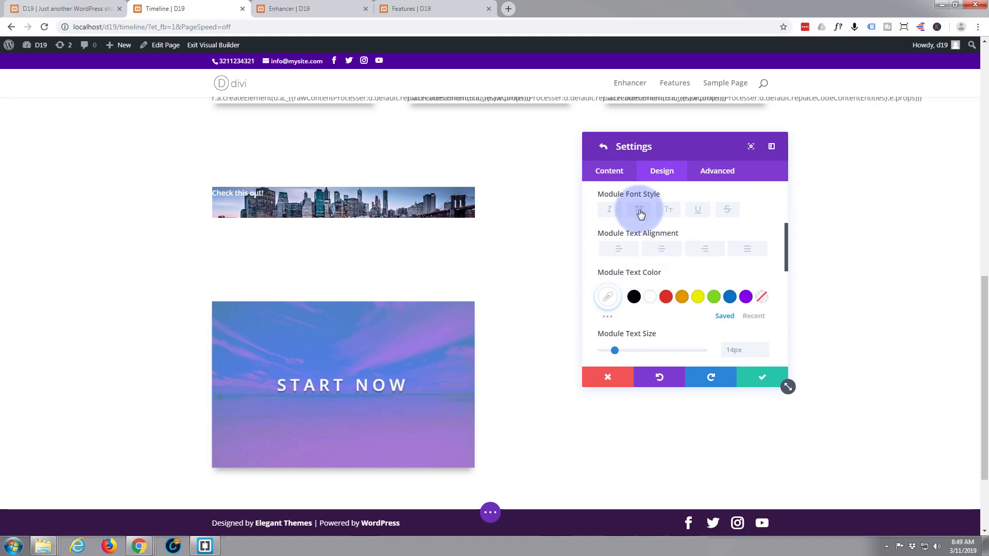
# Make the text uppercase, centre it, and enlarge it to 27px
pyautogui.click(638, 210)
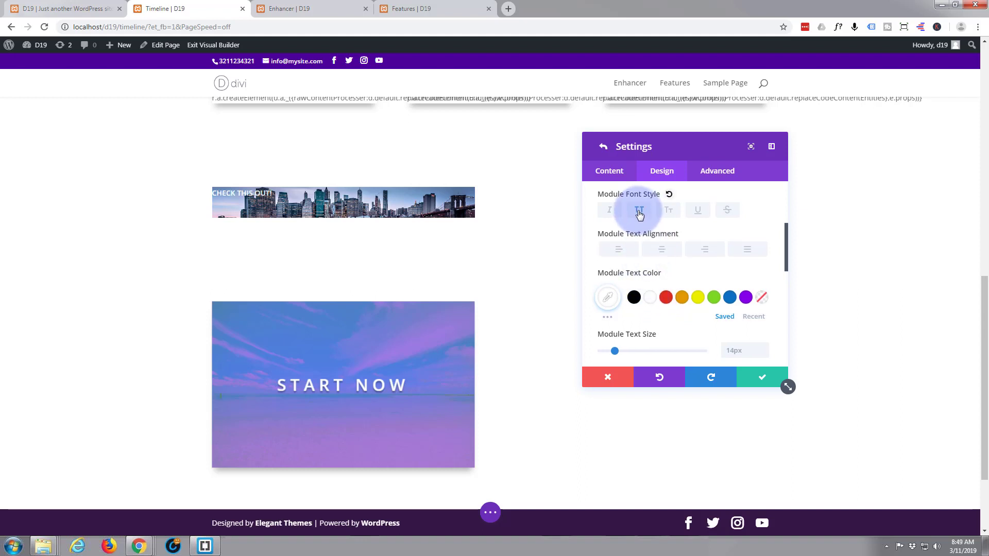
pyautogui.click(639, 210)
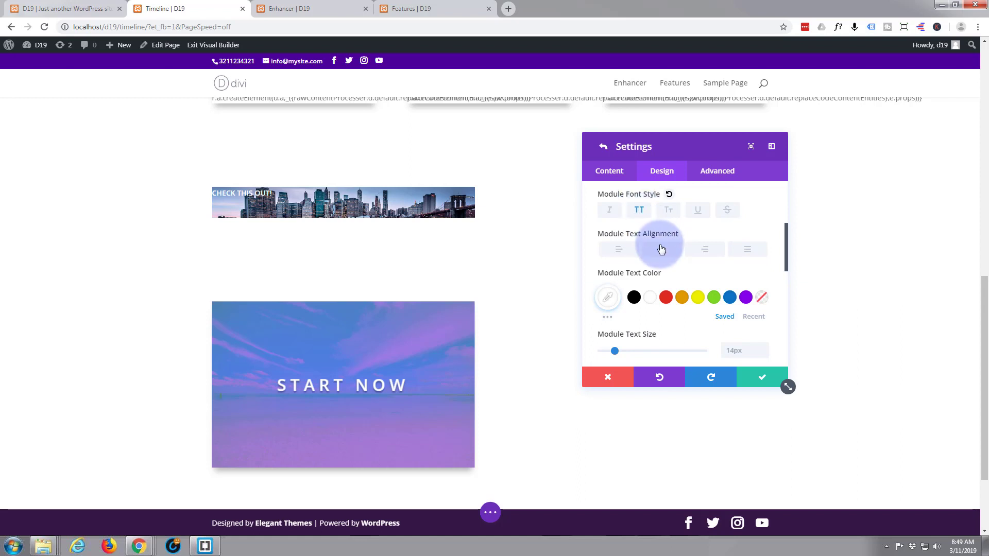
pyautogui.click(661, 250)
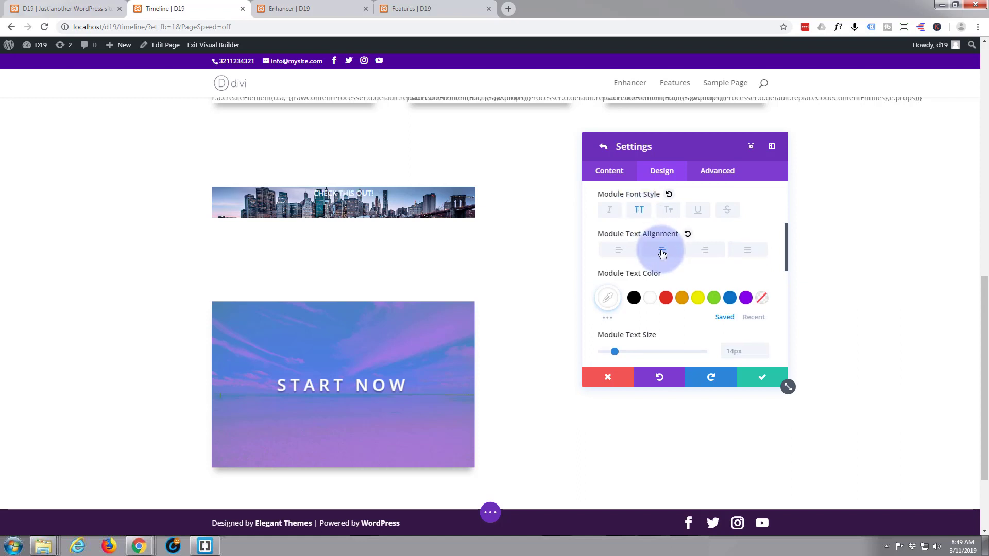
pyautogui.scroll(-3)
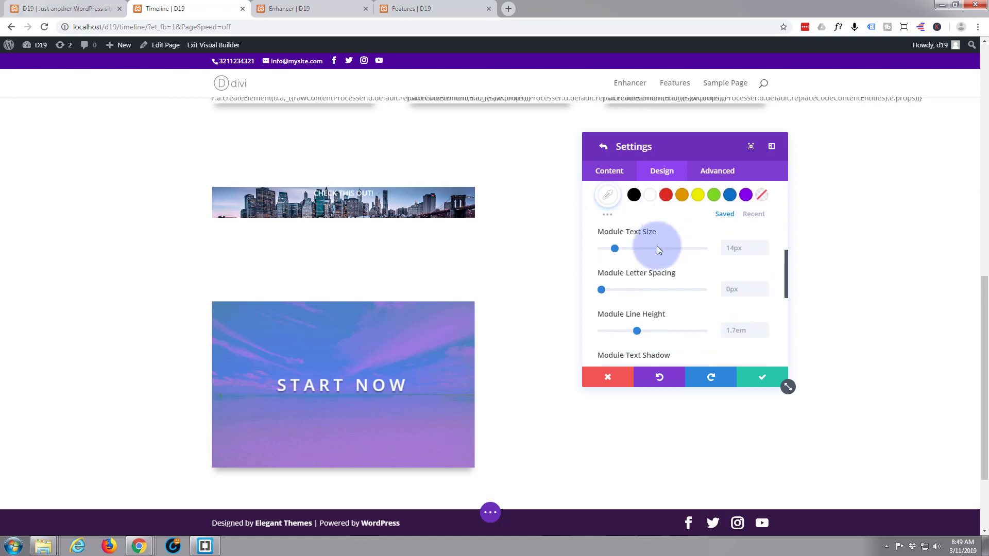
pyautogui.moveTo(615, 248); pyautogui.dragTo(618, 248)
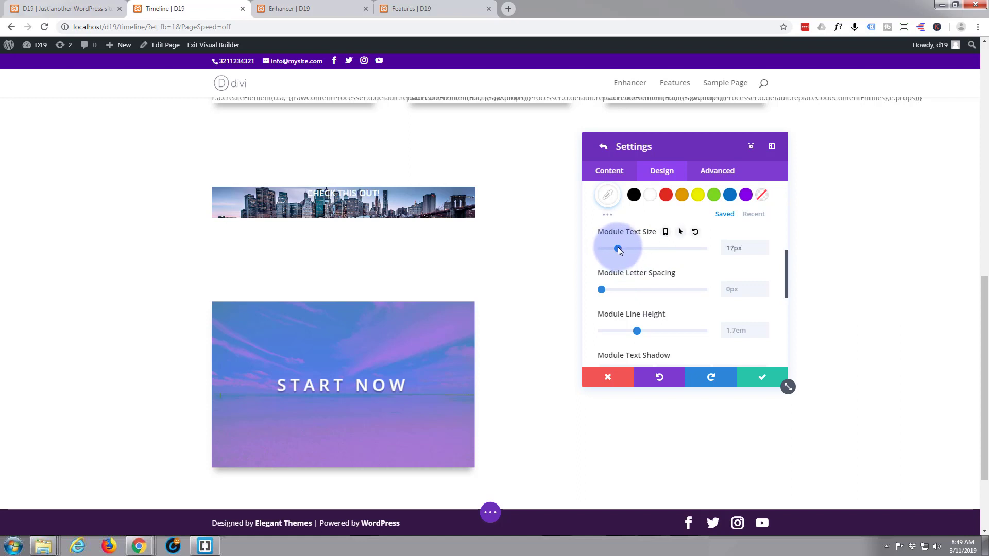
pyautogui.moveTo(618, 249); pyautogui.dragTo(628, 249)
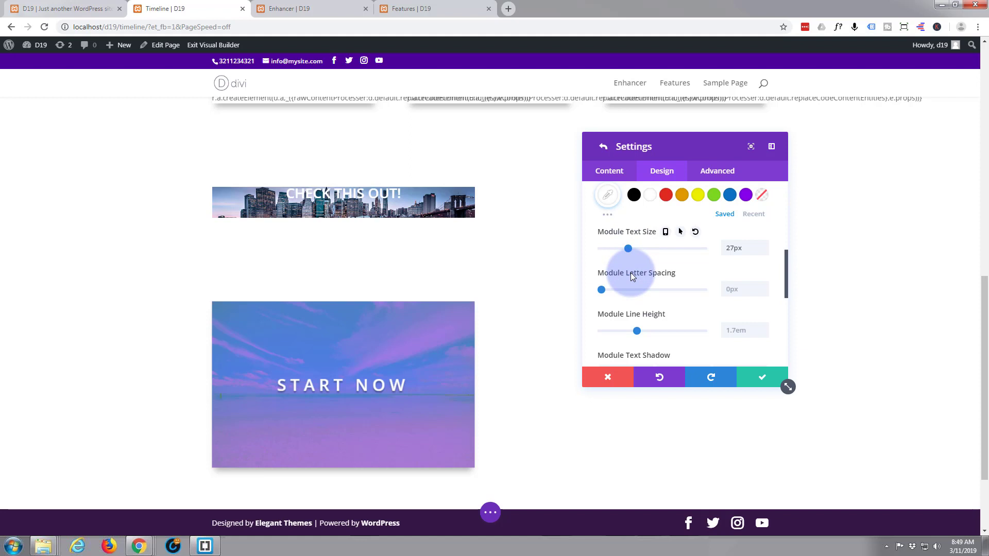
pyautogui.scroll(-3)
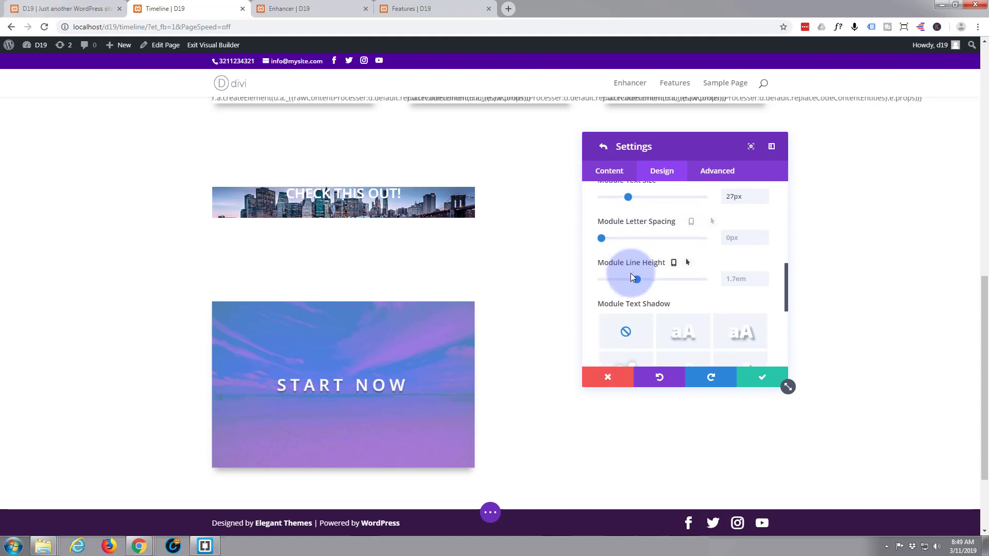
pyautogui.scroll(-3)
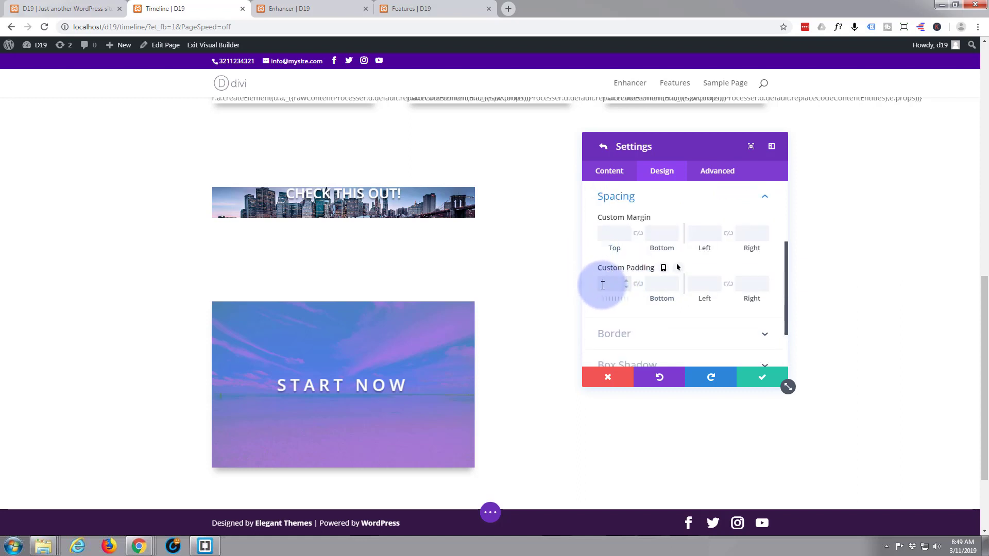
# Enter 150px in the Custom Padding fields under Spacing
pyautogui.write('1')
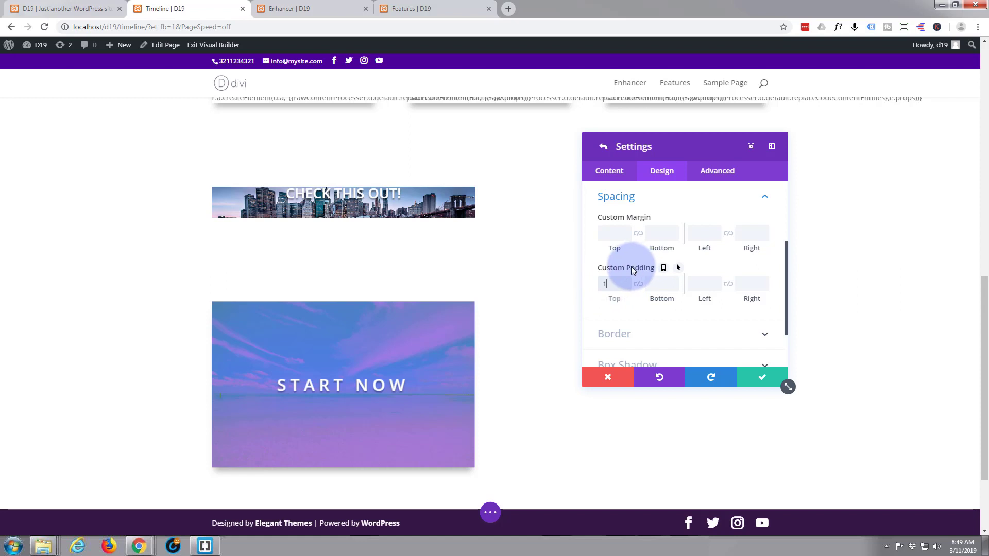
pyautogui.write('50px')
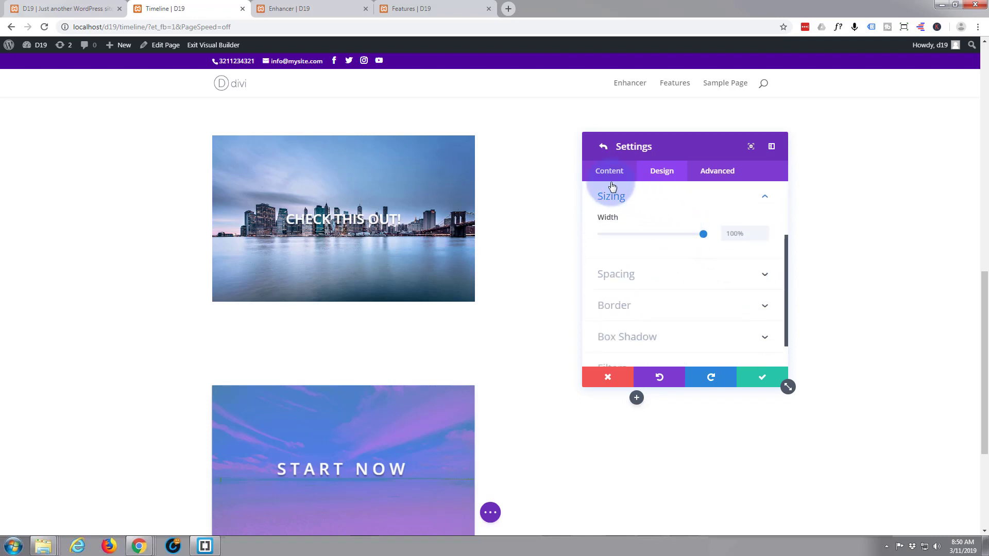
# Set the front item's Background Image Blend to Multiply
pyautogui.click(608, 170)
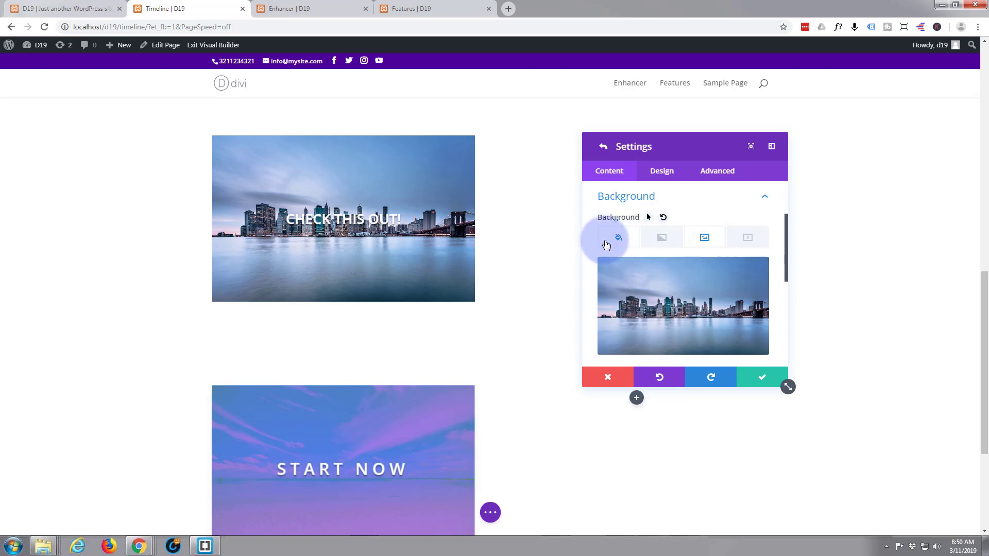
pyautogui.scroll(-3)
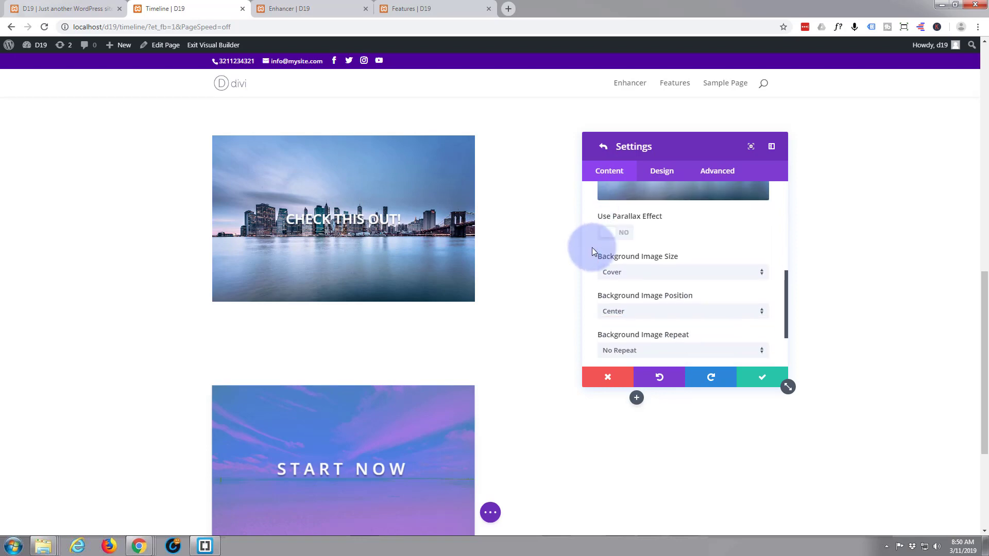
pyautogui.scroll(-3)
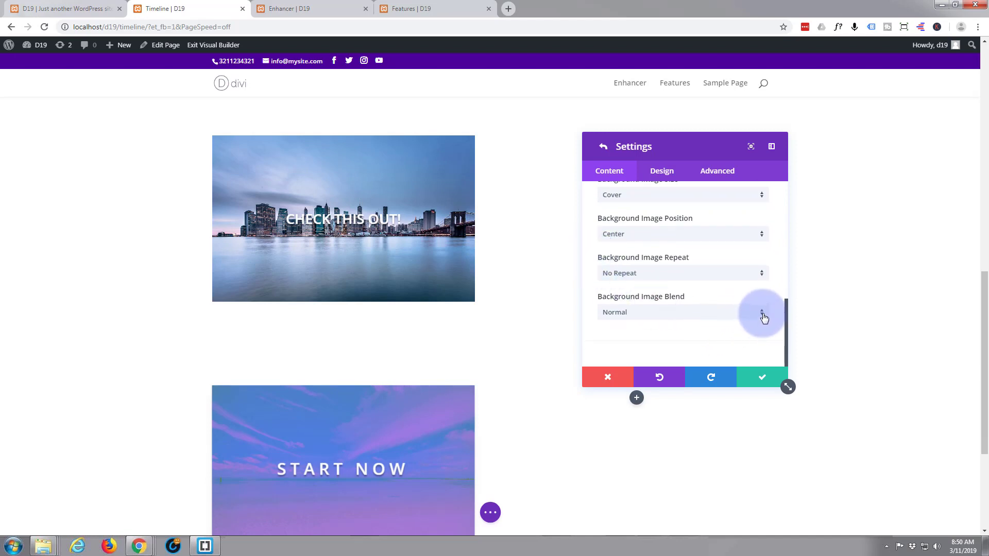
pyautogui.click(761, 312)
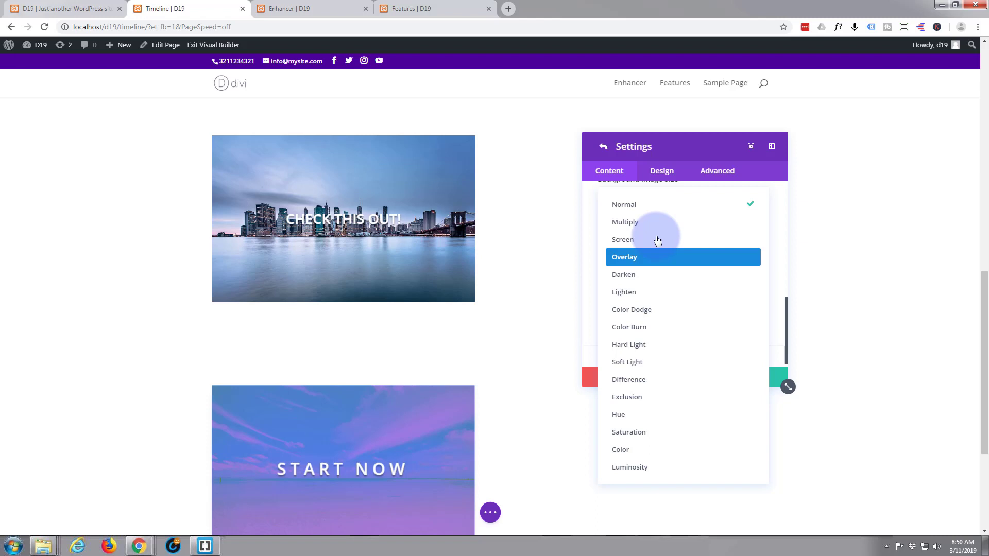
pyautogui.click(625, 222)
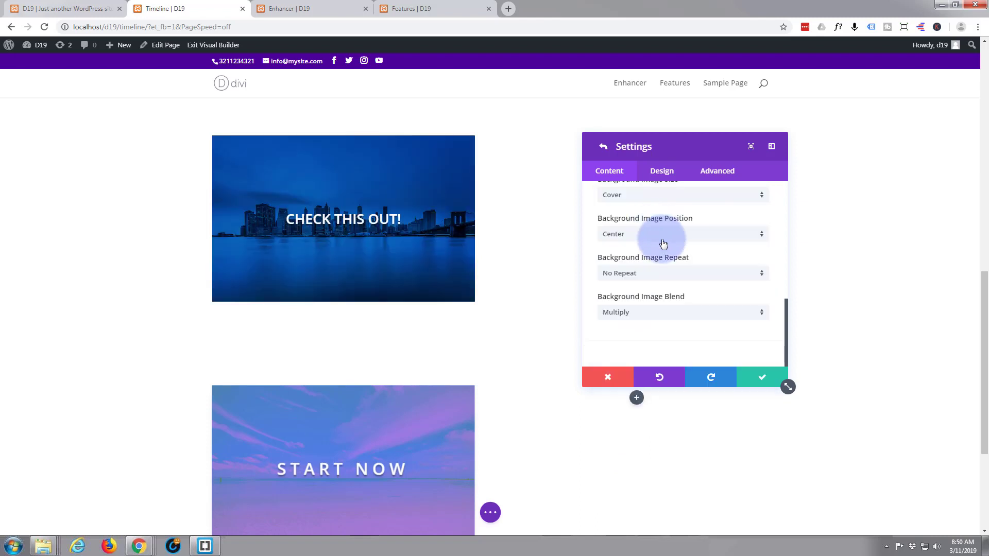
pyautogui.moveTo(685, 271)
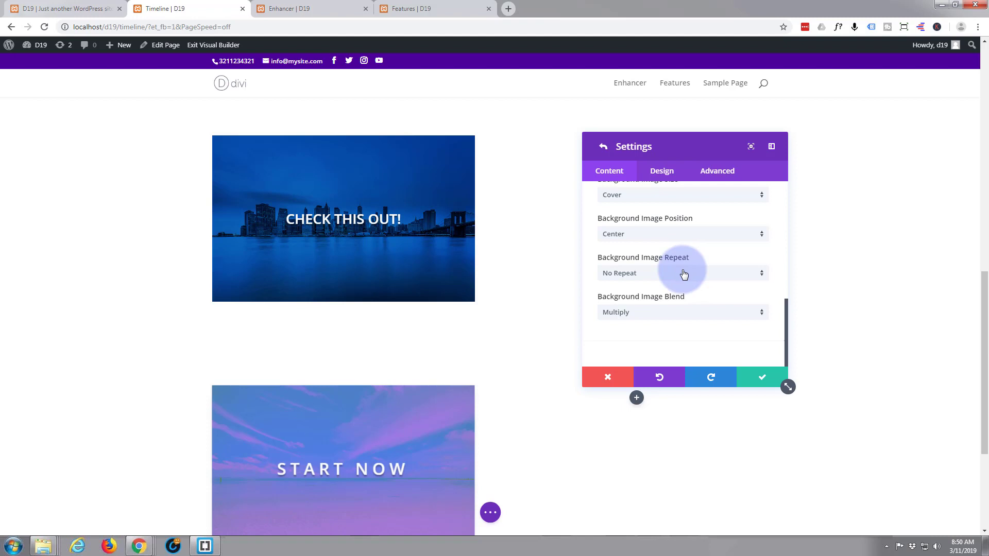
pyautogui.moveTo(692, 320)
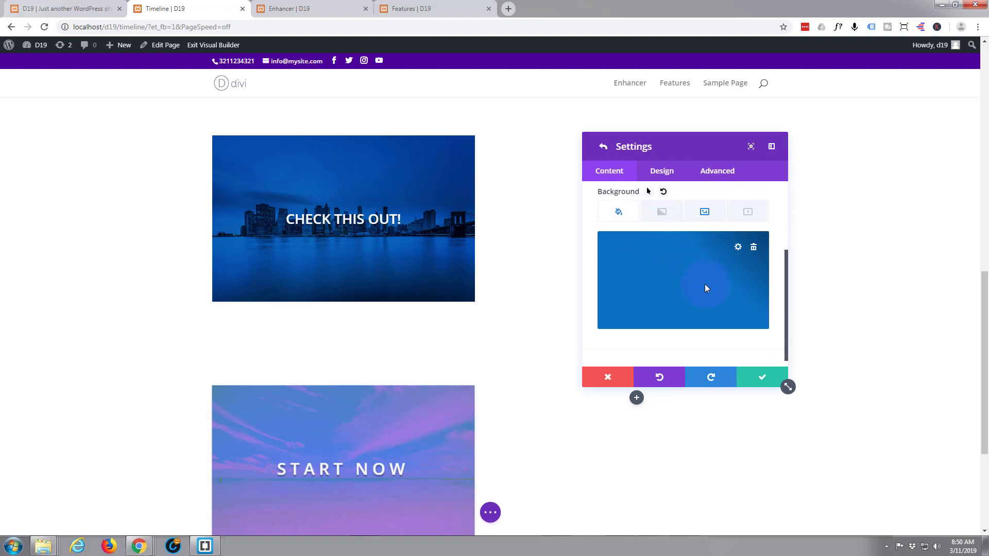
# Lower the blue background colour's opacity to about 0.62
pyautogui.click(683, 281)
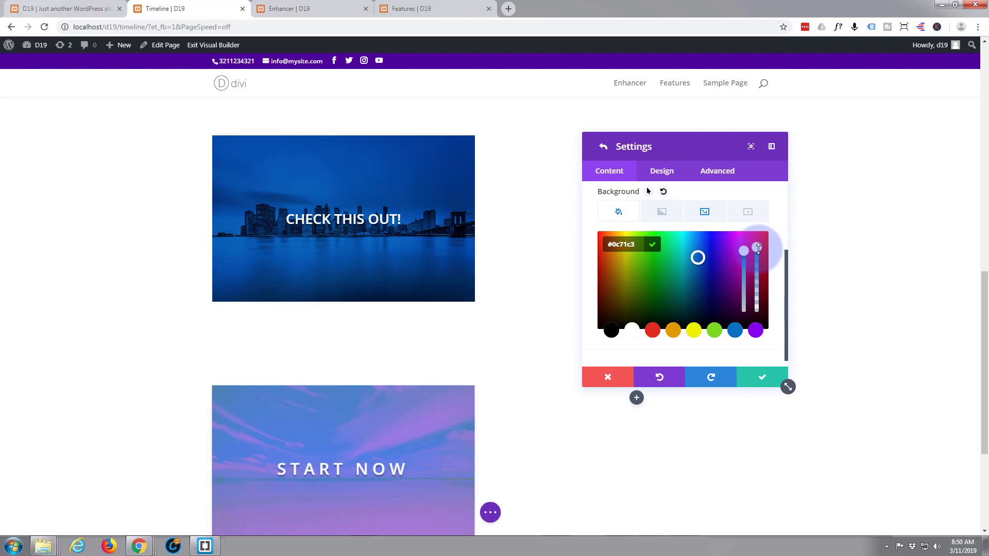
pyautogui.moveTo(757, 249); pyautogui.dragTo(758, 263)
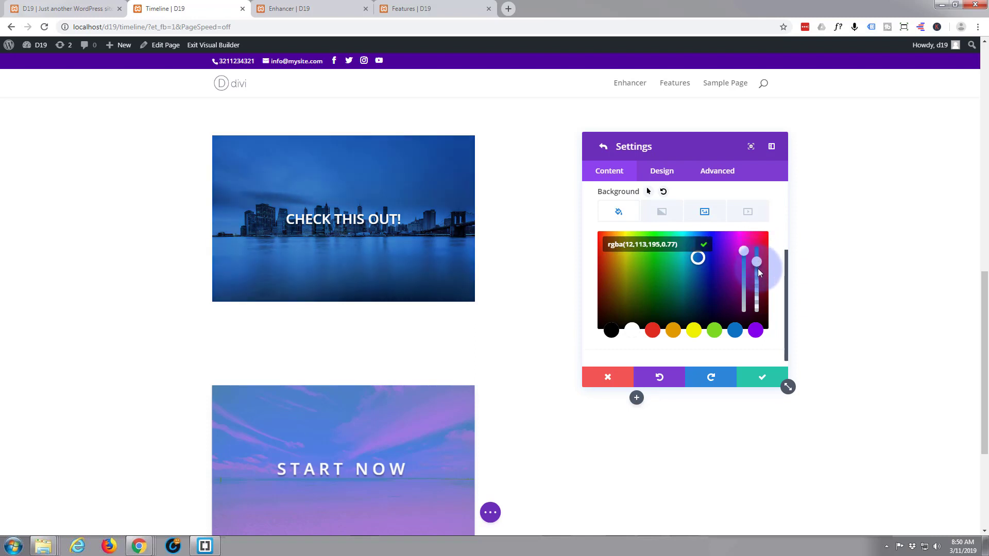
pyautogui.moveTo(756, 262); pyautogui.dragTo(756, 273)
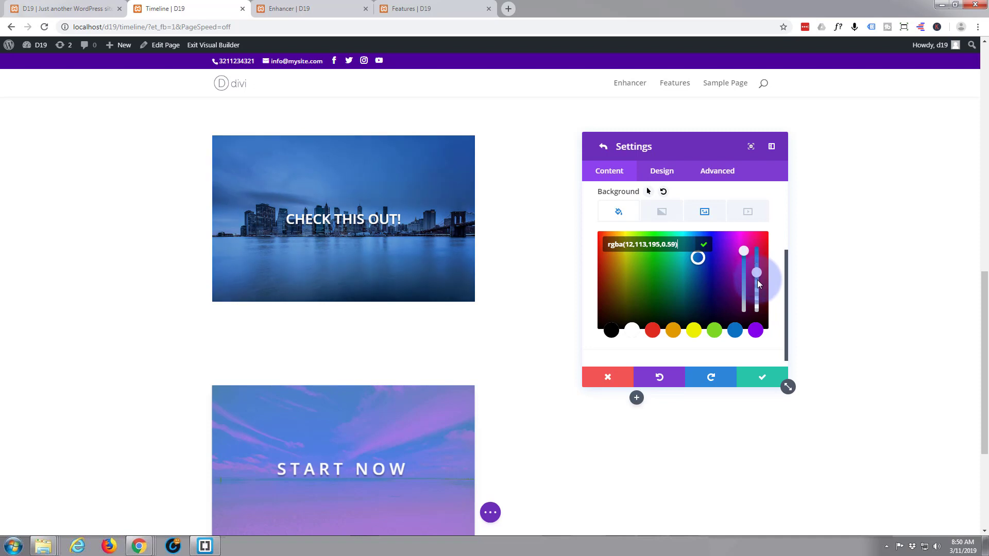
pyautogui.moveTo(757, 272); pyautogui.dragTo(757, 290)
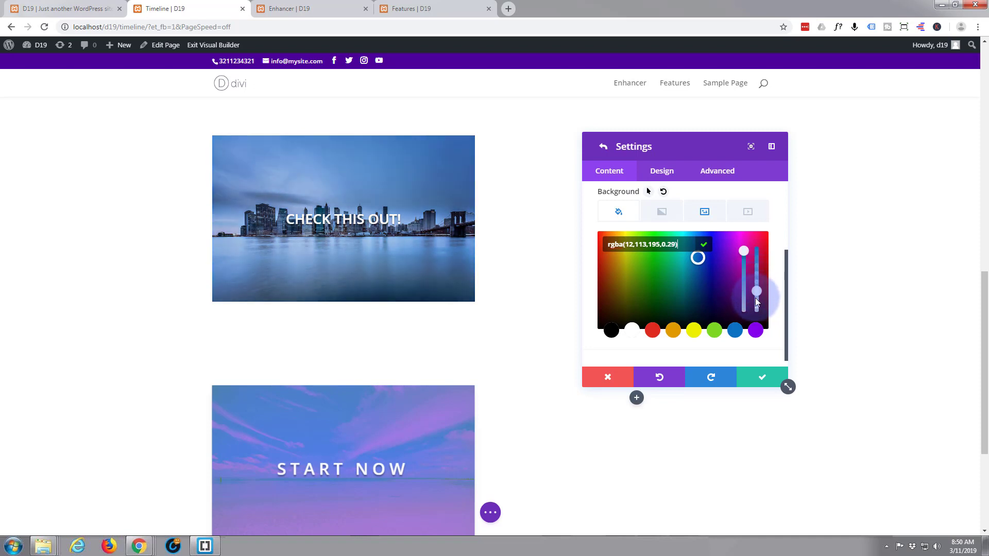
pyautogui.moveTo(756, 290); pyautogui.dragTo(756, 298)
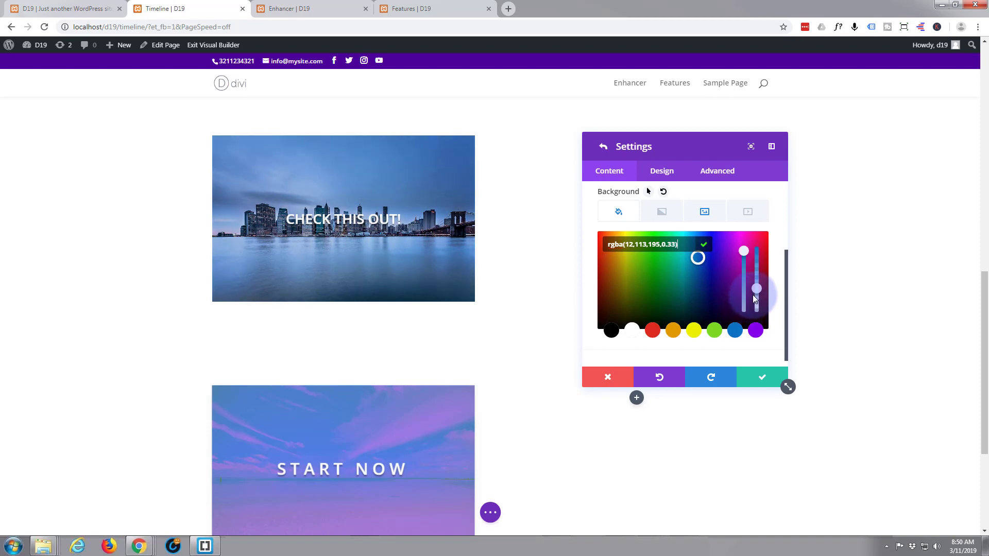
pyautogui.moveTo(756, 289); pyautogui.dragTo(756, 281)
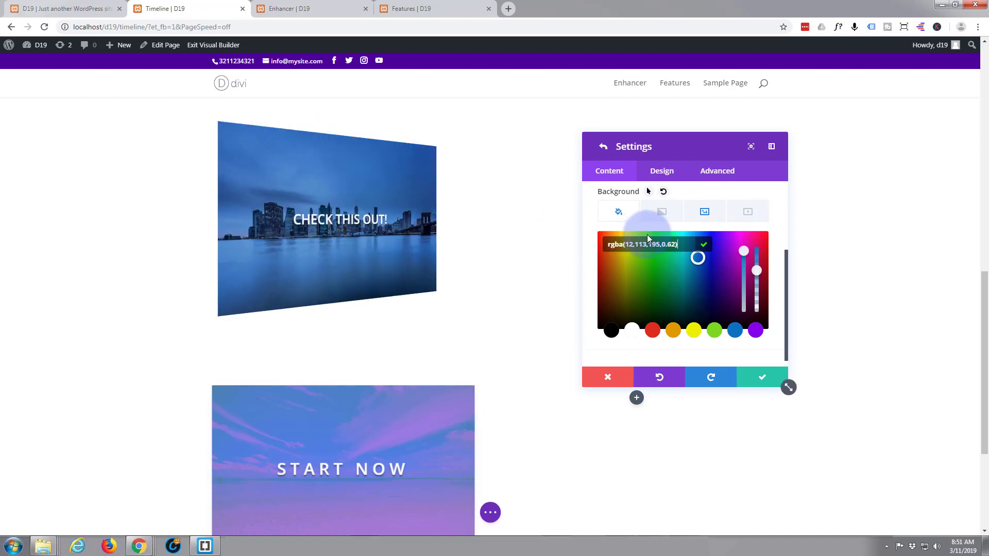
pyautogui.click(761, 377)
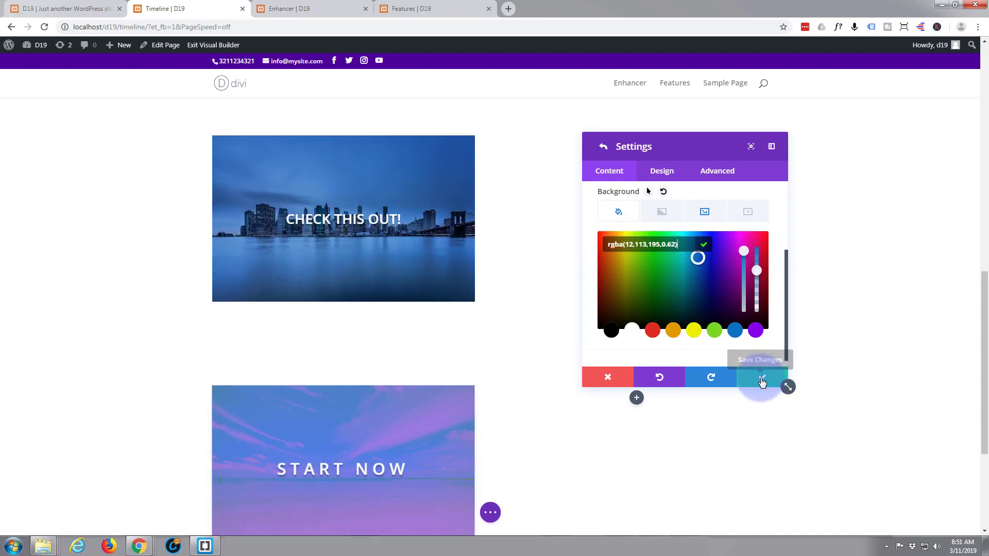
# Save the front item, add a new flip box item and open its content editor
pyautogui.click(761, 376)
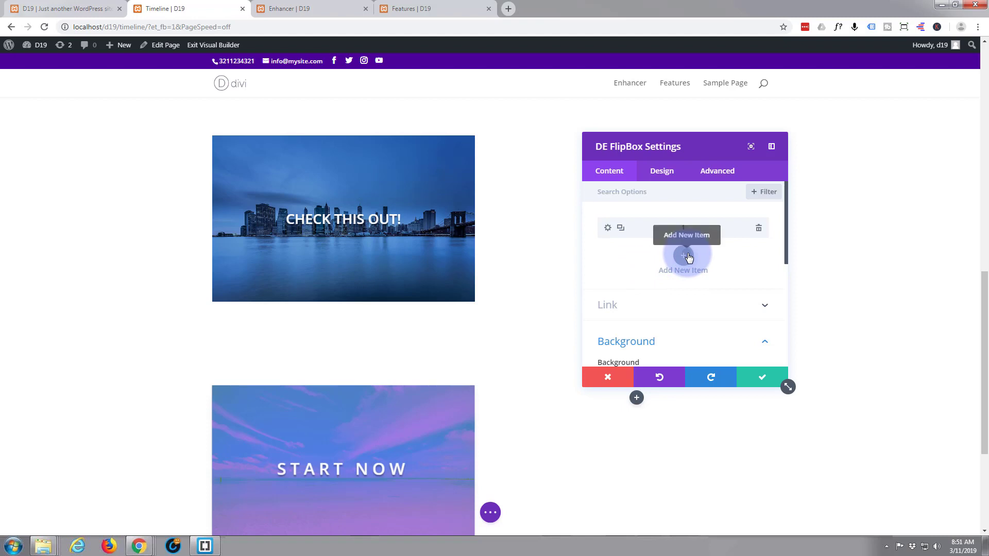
pyautogui.click(682, 259)
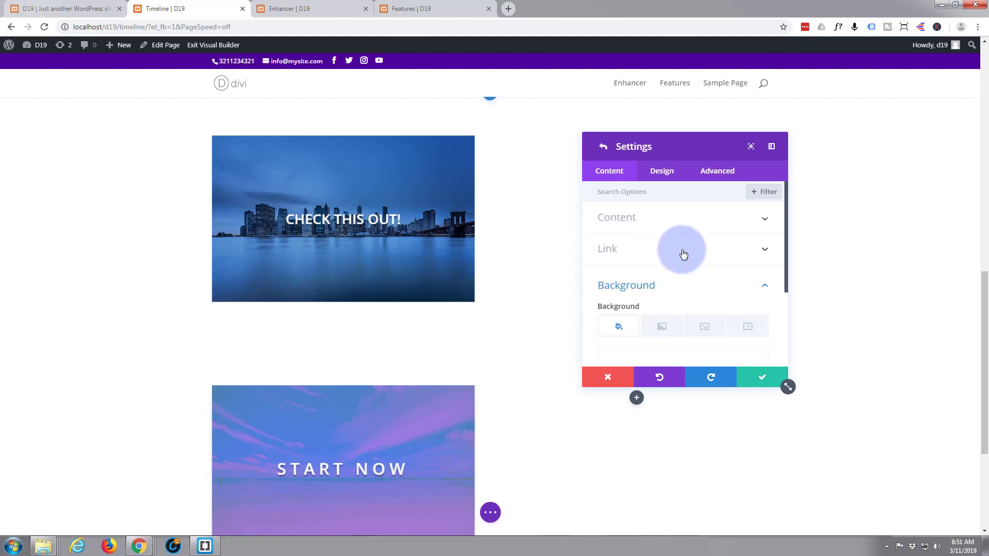
pyautogui.click(616, 217)
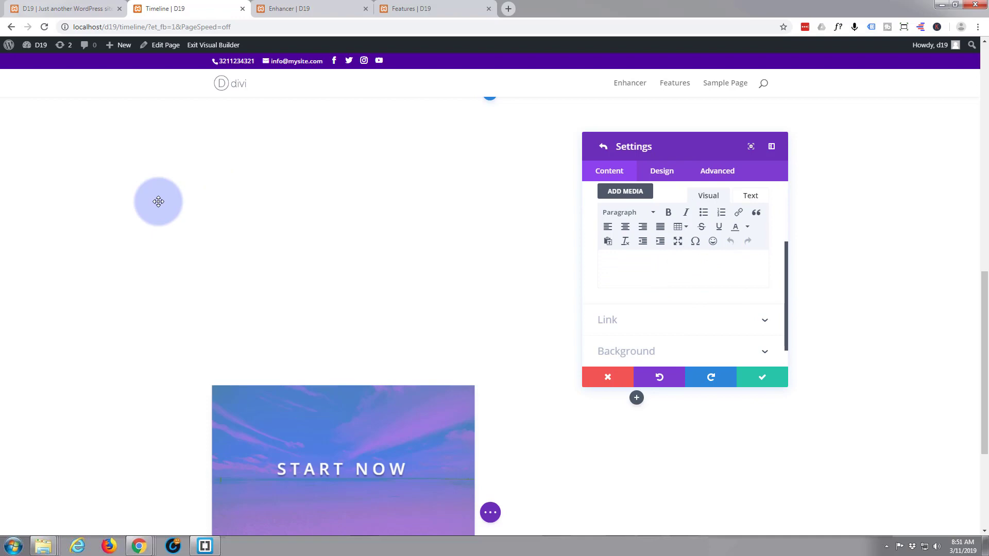
# Enter 'Nulla facilisi. Nulla pharetra purus libero, sit amet lacinia erat' as the second side's text
pyautogui.scroll(-3)
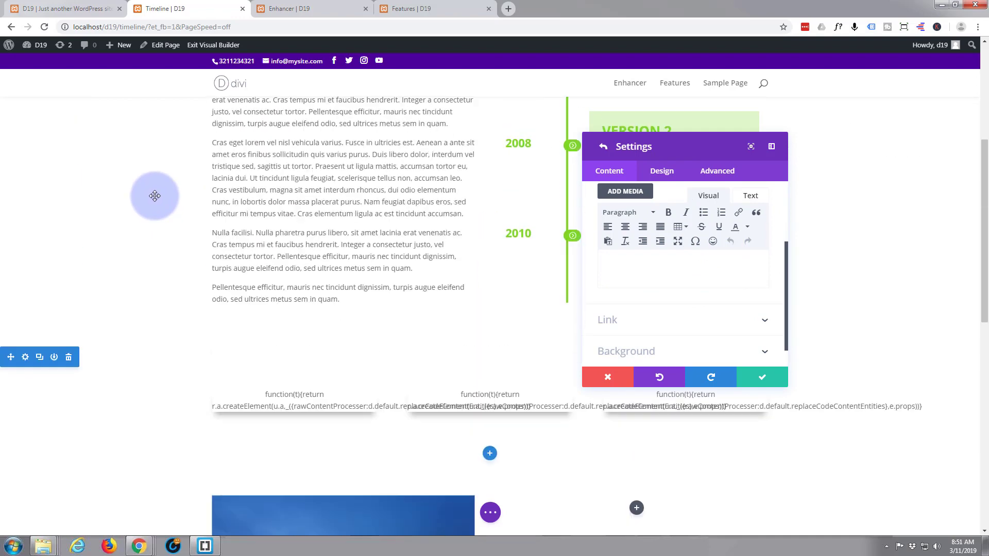
pyautogui.scroll(-3)
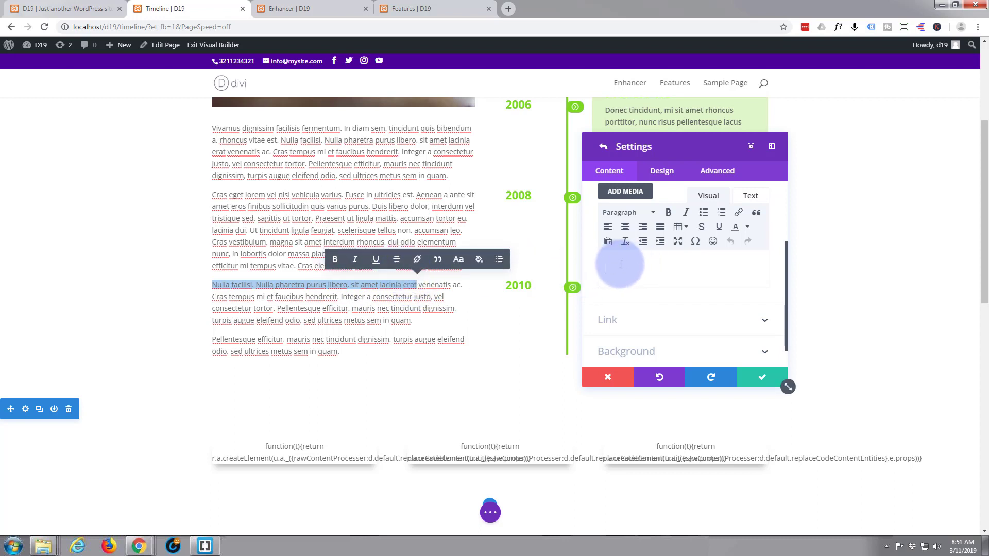
pyautogui.write('Nulla facilisi. Nulla pharetra purus libero, sit amet lacinia erat')
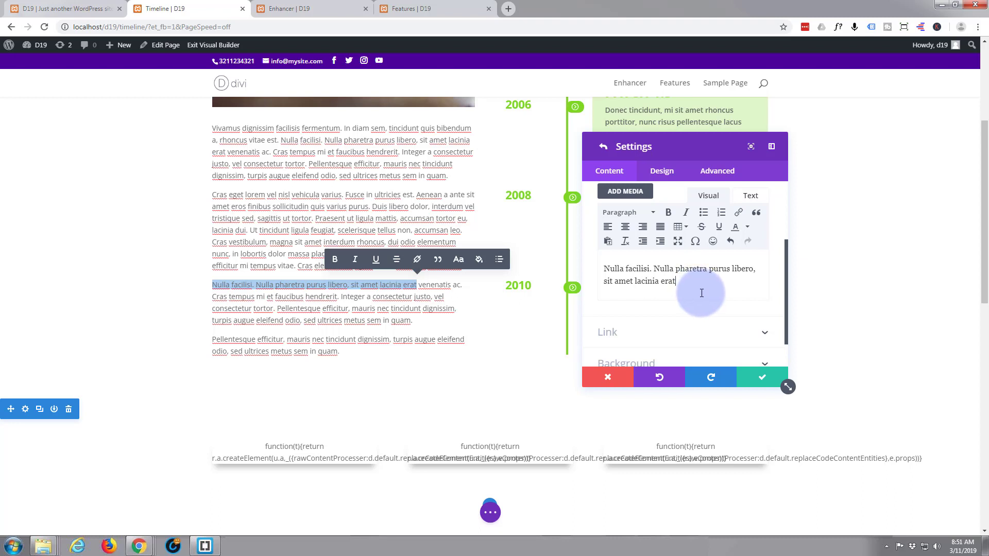
pyautogui.moveTo(695, 290)
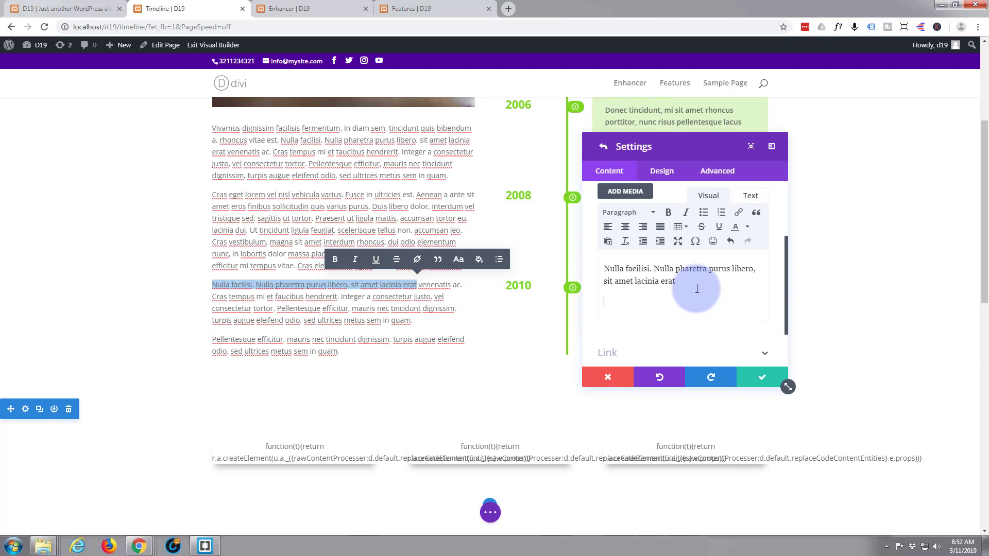
# Add a separate 'Click Here' line below the sentence on the second side
pyautogui.write('Click Here')
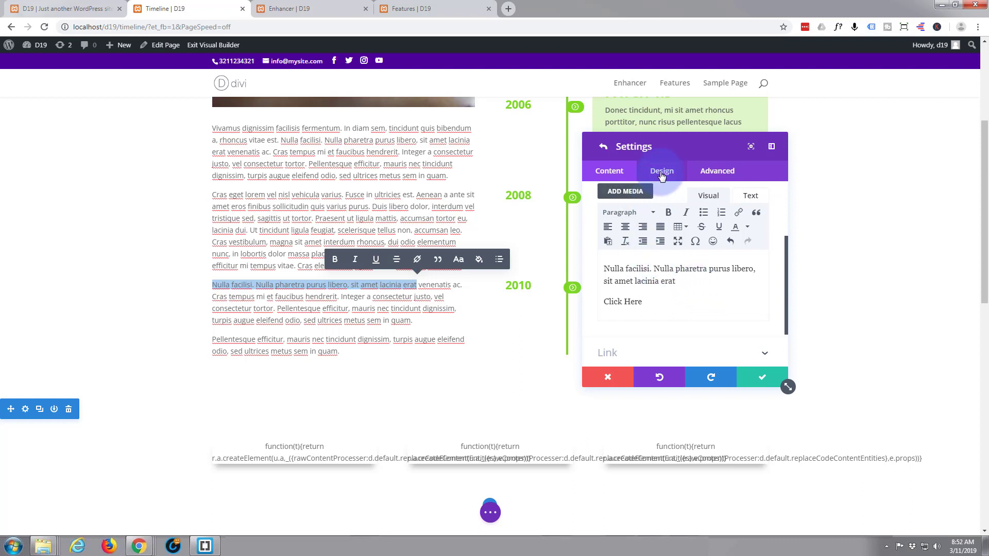
pyautogui.click(640, 301)
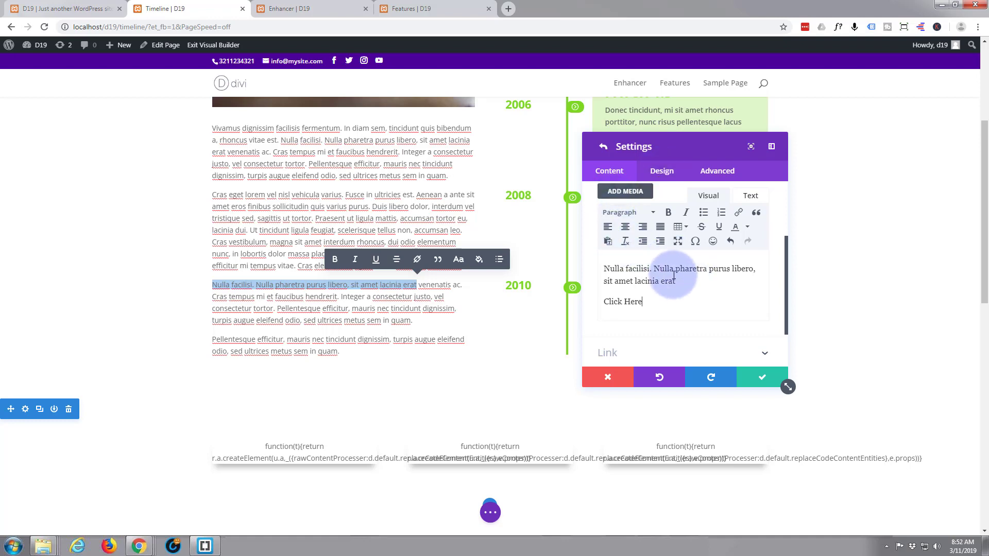
pyautogui.scroll(-3)
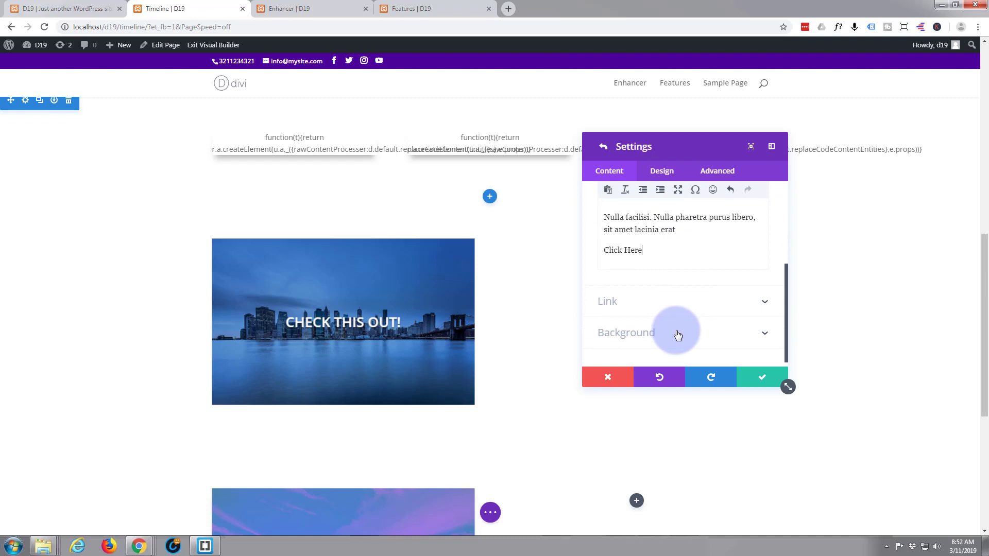
# Give the second side a blue background colour from the Background swatches
pyautogui.click(626, 332)
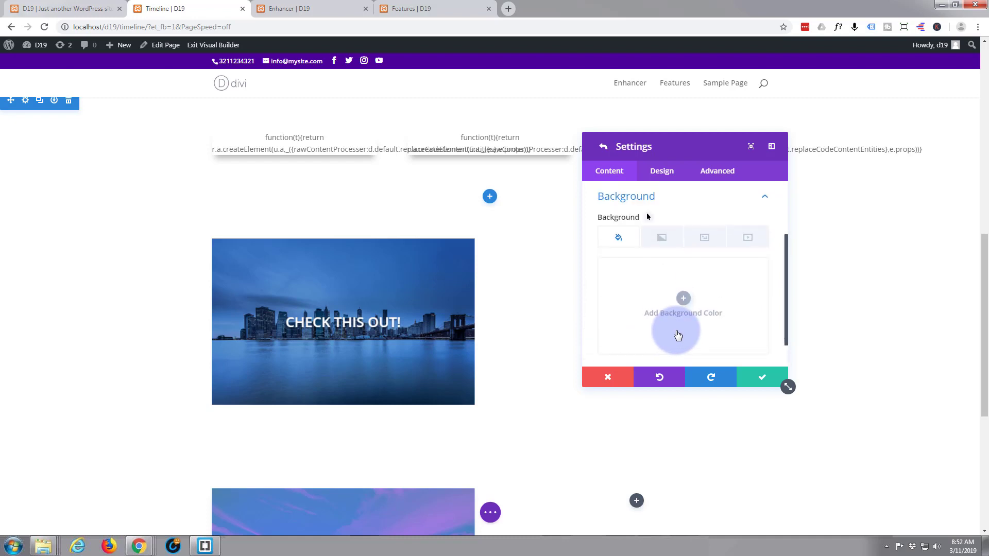
pyautogui.moveTo(683, 298)
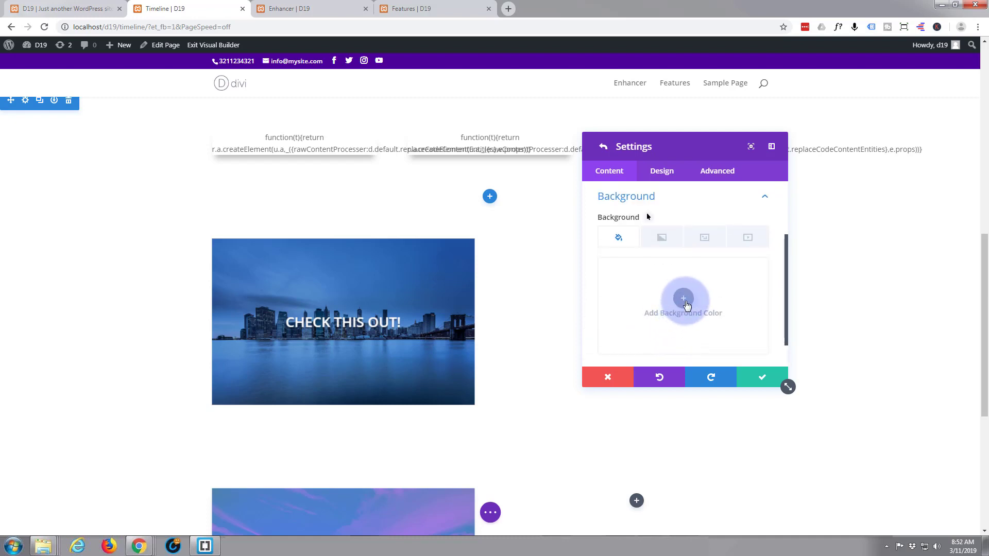
pyautogui.click(683, 304)
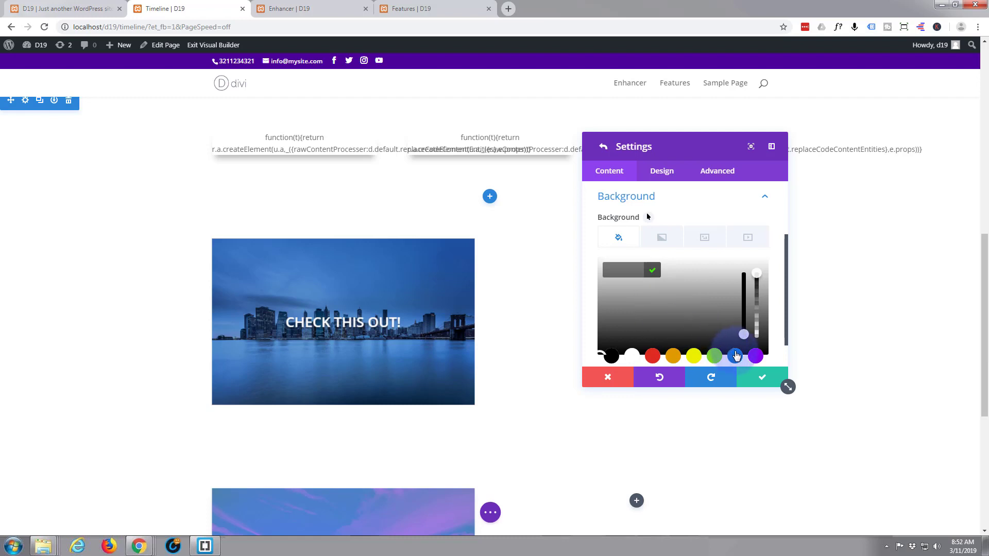
pyautogui.click(735, 356)
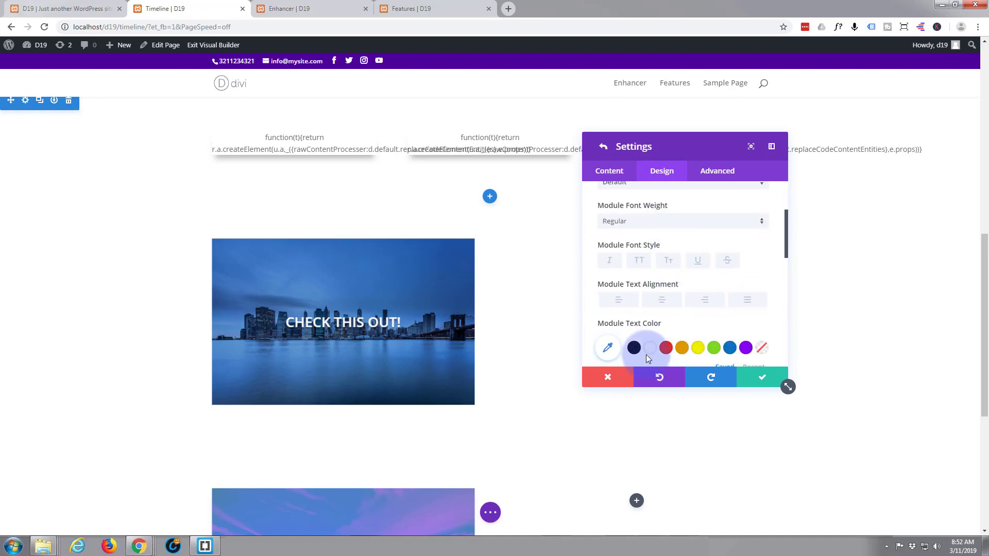
# Make the second side's text white and centred, with an 18px module text size
pyautogui.click(634, 347)
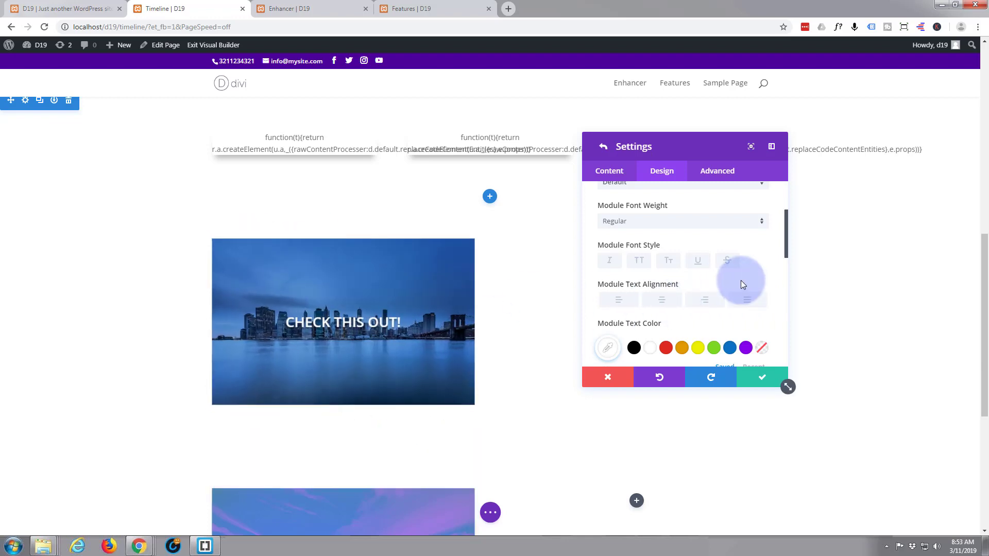
pyautogui.scroll(-3)
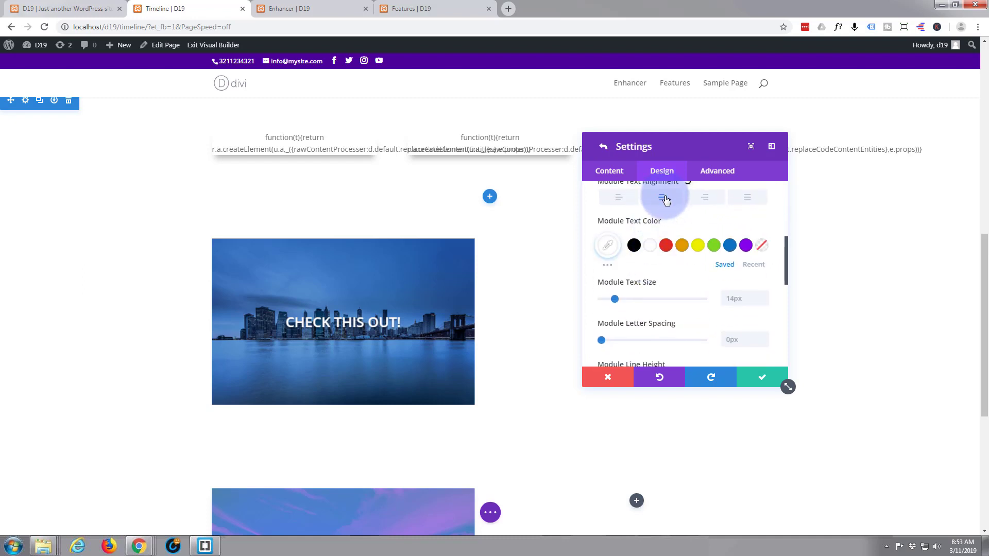
pyautogui.click(634, 245)
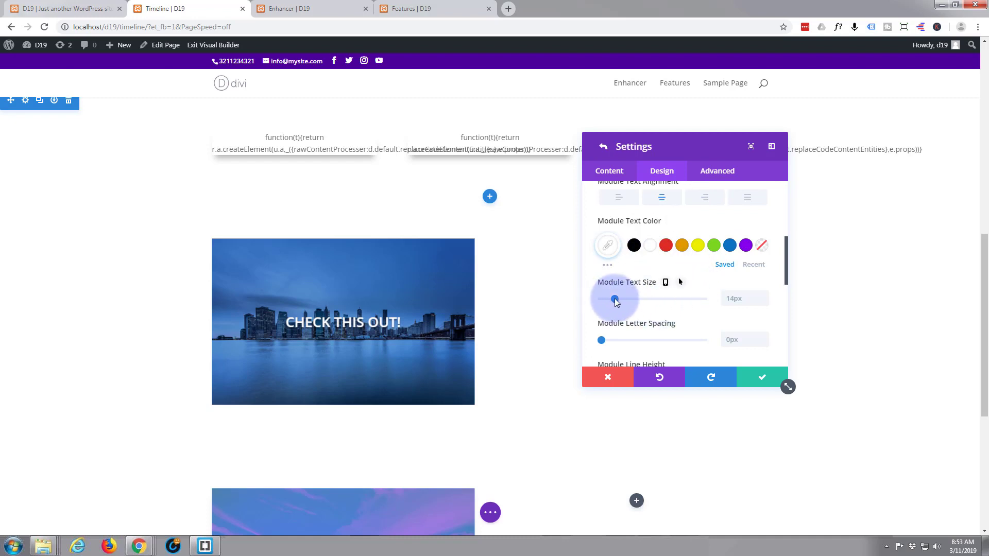
pyautogui.moveTo(615, 298); pyautogui.dragTo(624, 298)
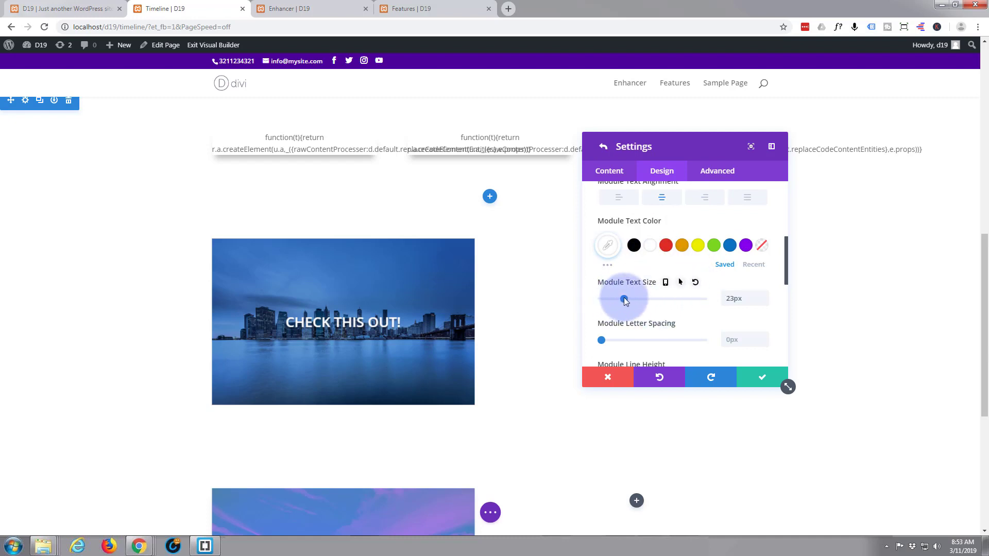
pyautogui.moveTo(624, 300); pyautogui.dragTo(618, 300)
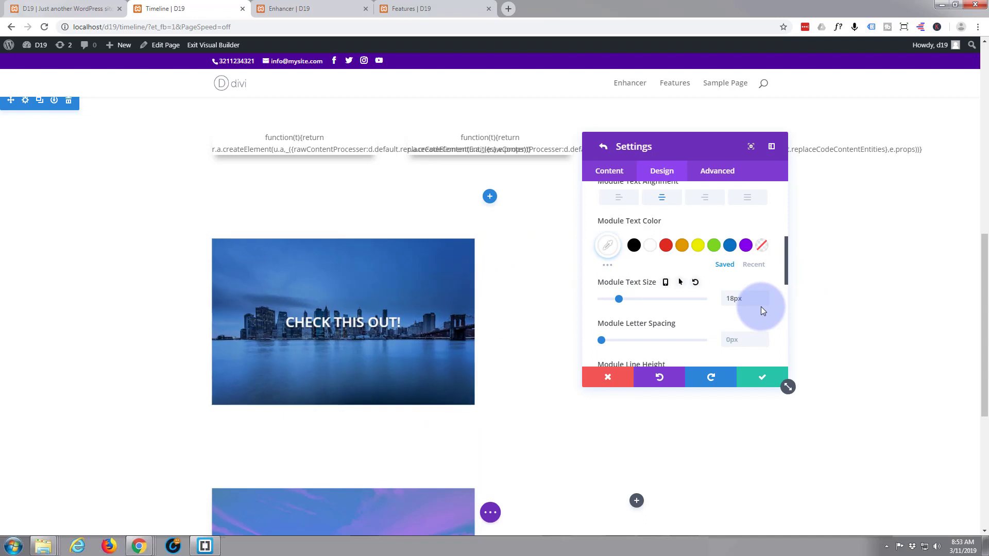
pyautogui.moveTo(684, 275)
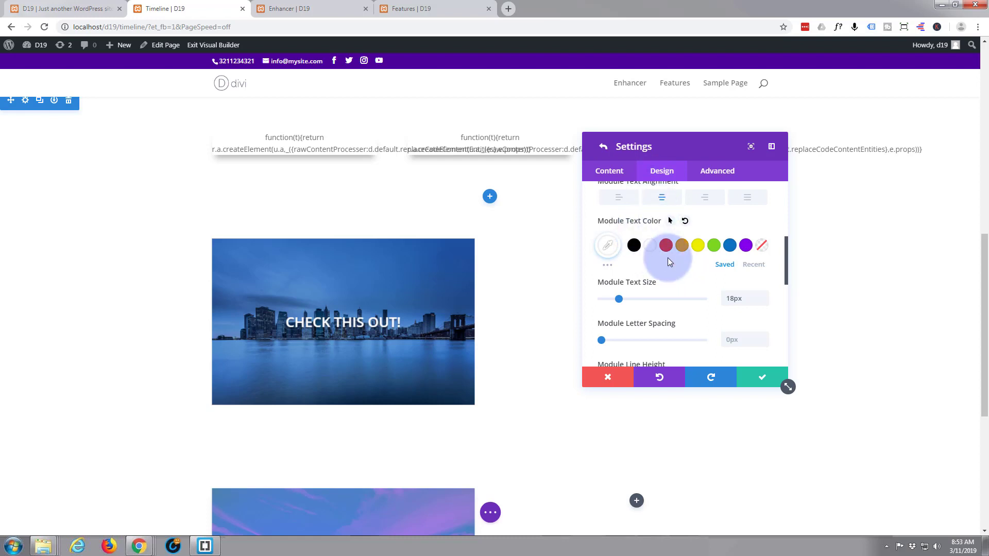
# Set the second side's custom padding to 125px top and 50px left and right
pyautogui.scroll(-3)
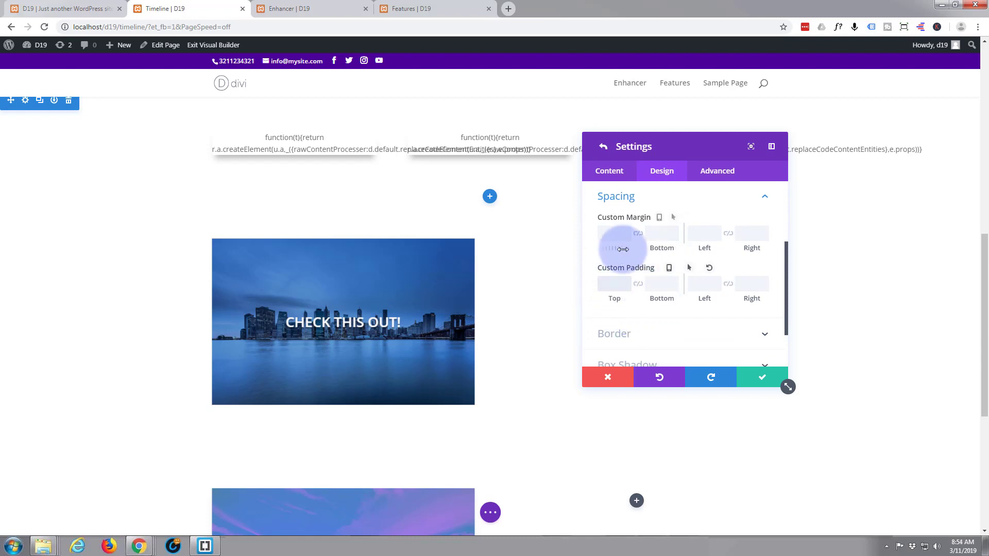
pyautogui.write('125px')
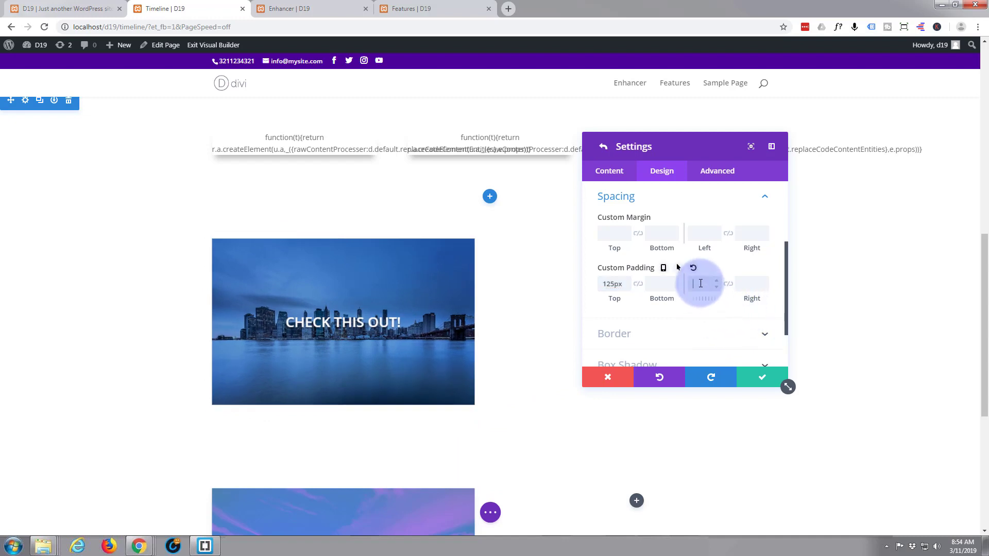
pyautogui.write('50px')
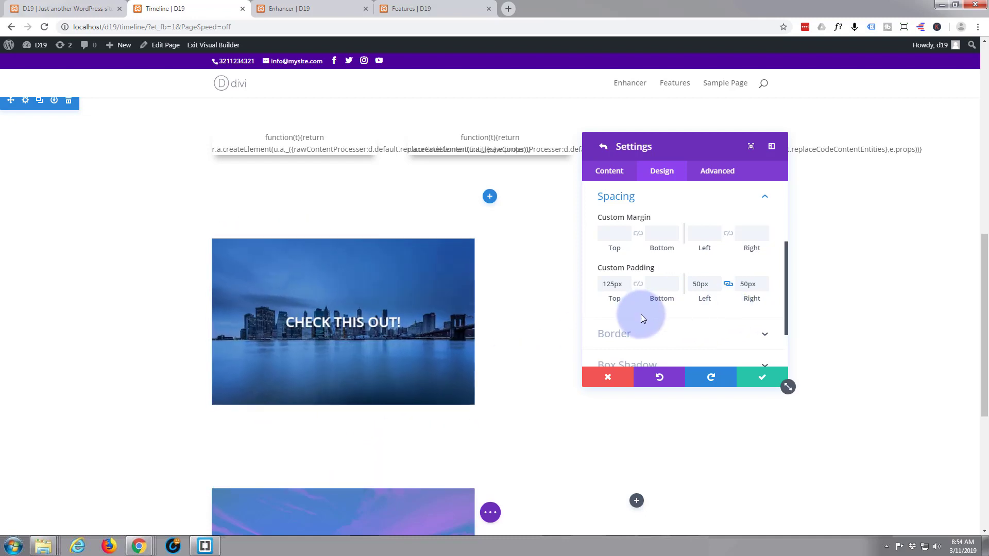
pyautogui.moveTo(672, 207)
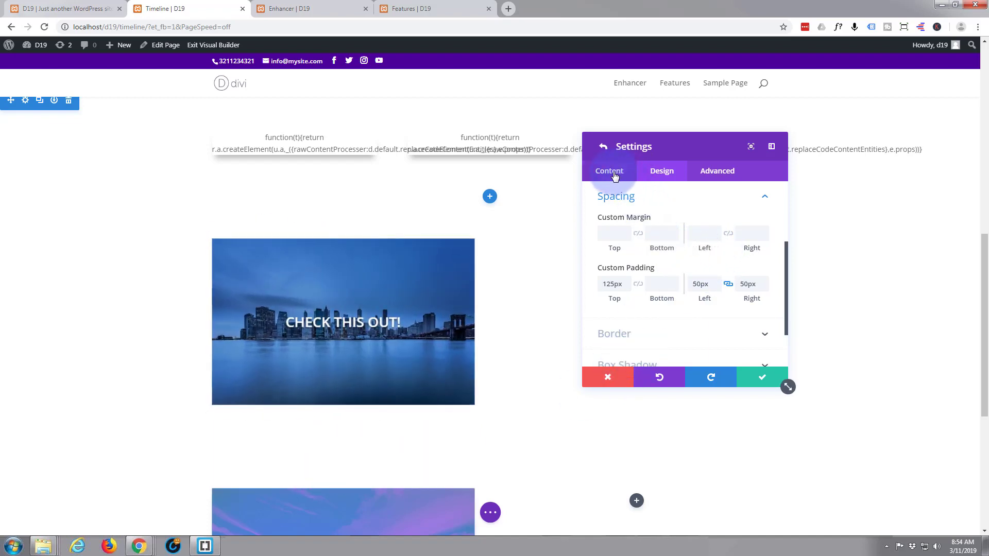
# Enter '#' as the flip box's Module Link URL in the Content tab's Link settings
pyautogui.click(608, 171)
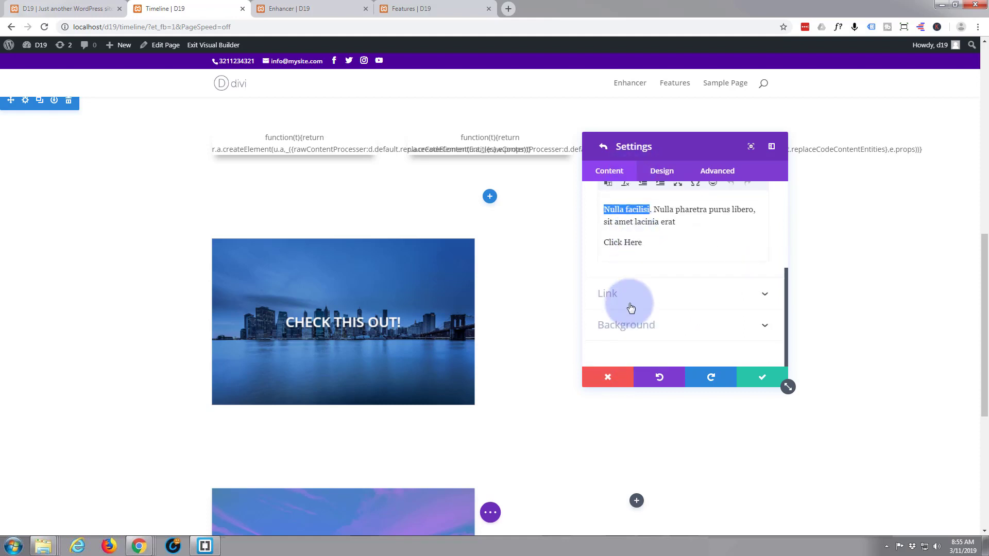
pyautogui.click(607, 293)
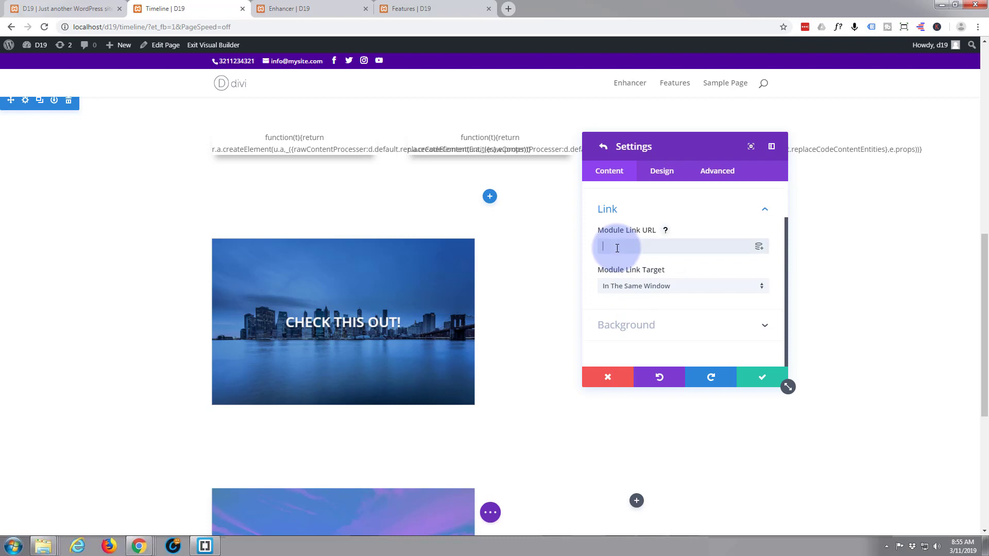
pyautogui.write('#')
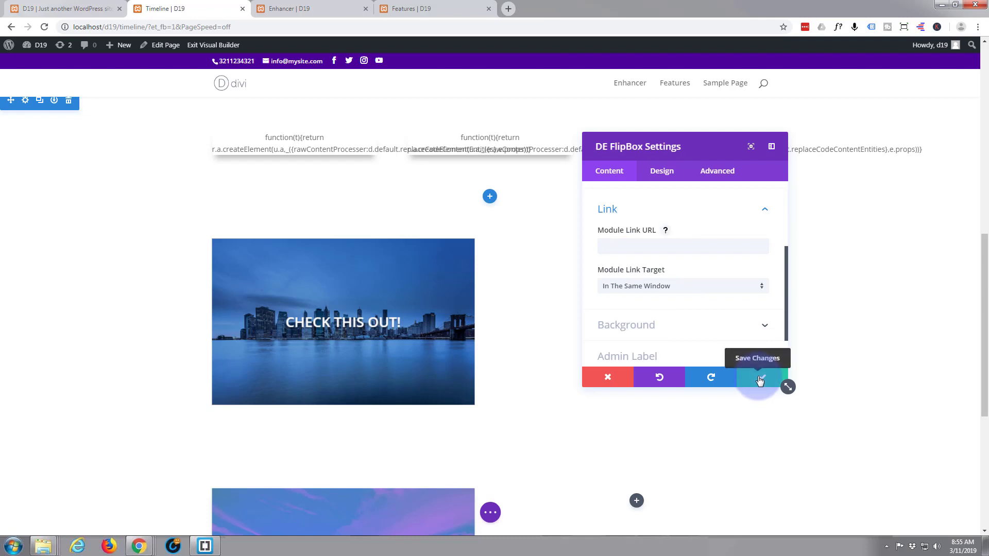
# Confirm the flip box settings, save the page, and exit to the live site
pyautogui.click(760, 377)
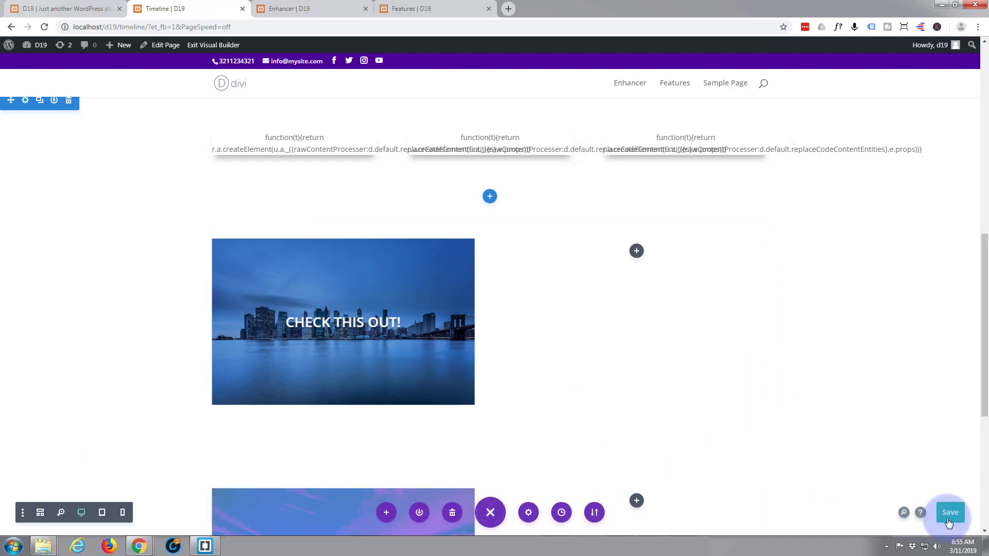
pyautogui.click(949, 512)
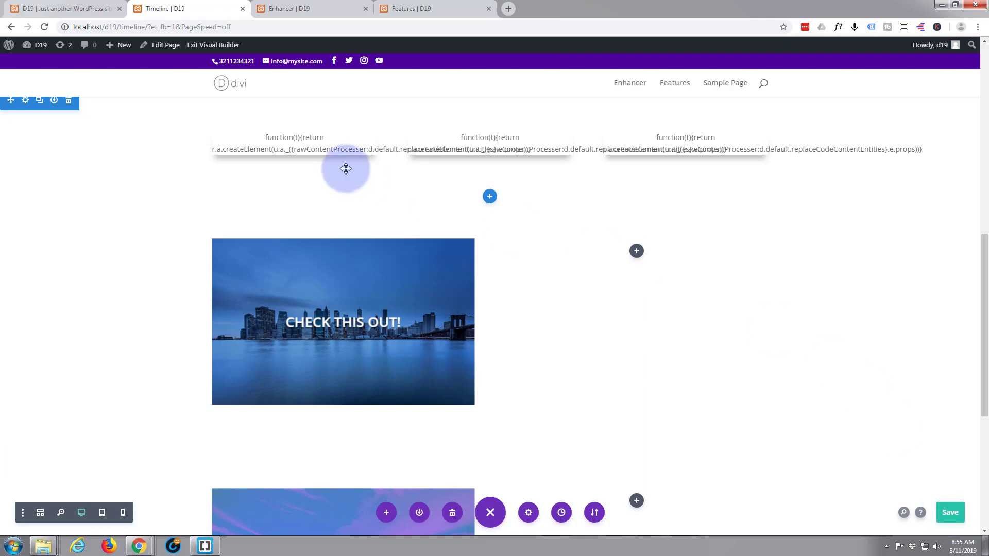
pyautogui.click(213, 45)
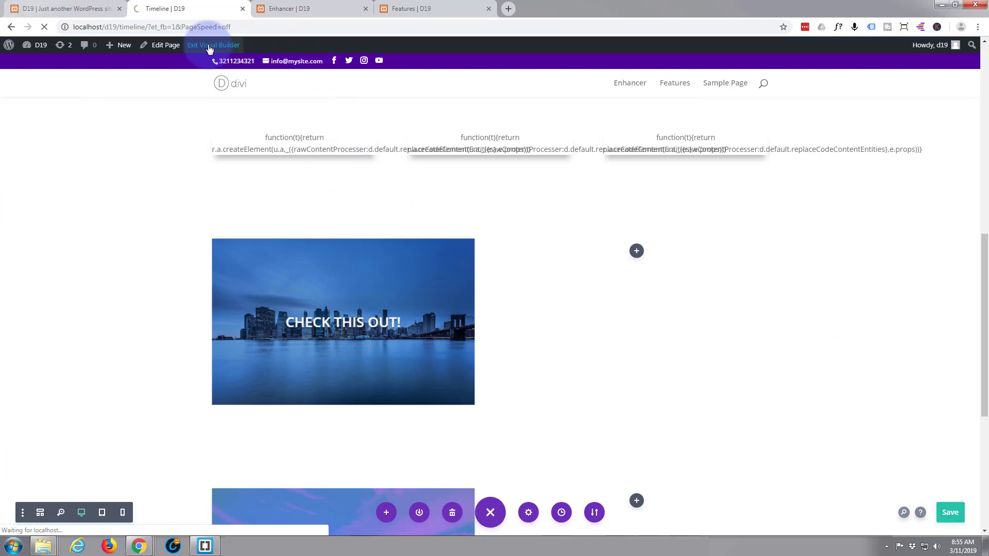
pyautogui.click(213, 45)
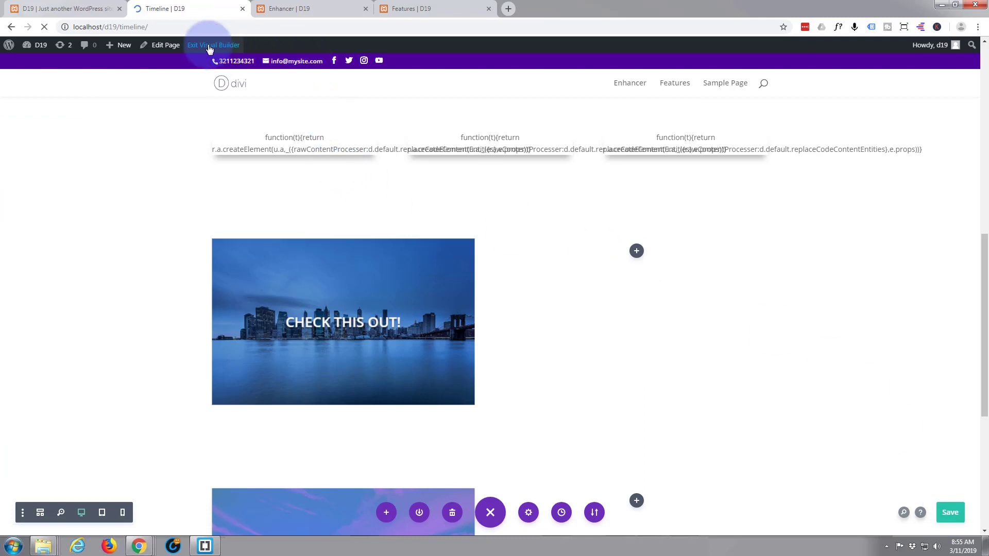
pyautogui.click(213, 45)
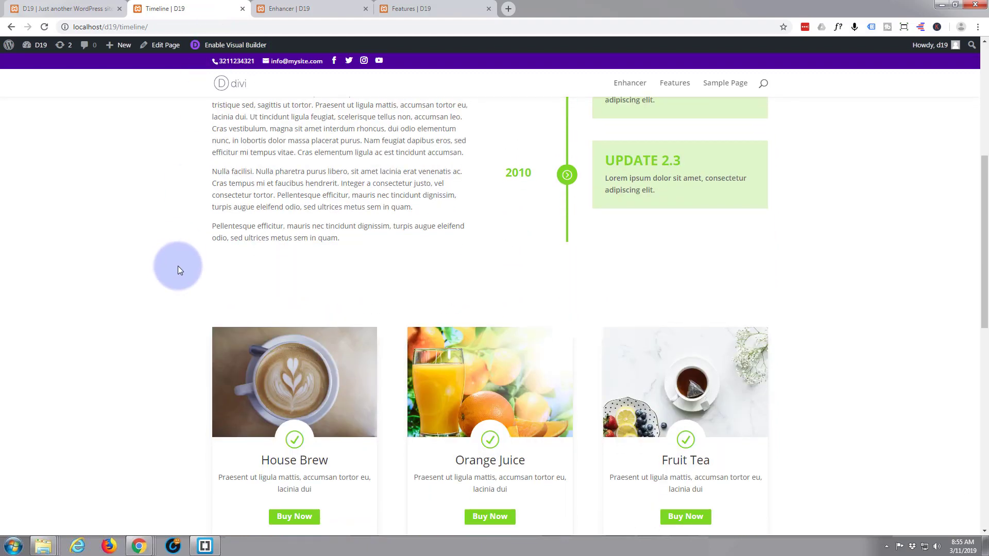
pyautogui.scroll(-3)
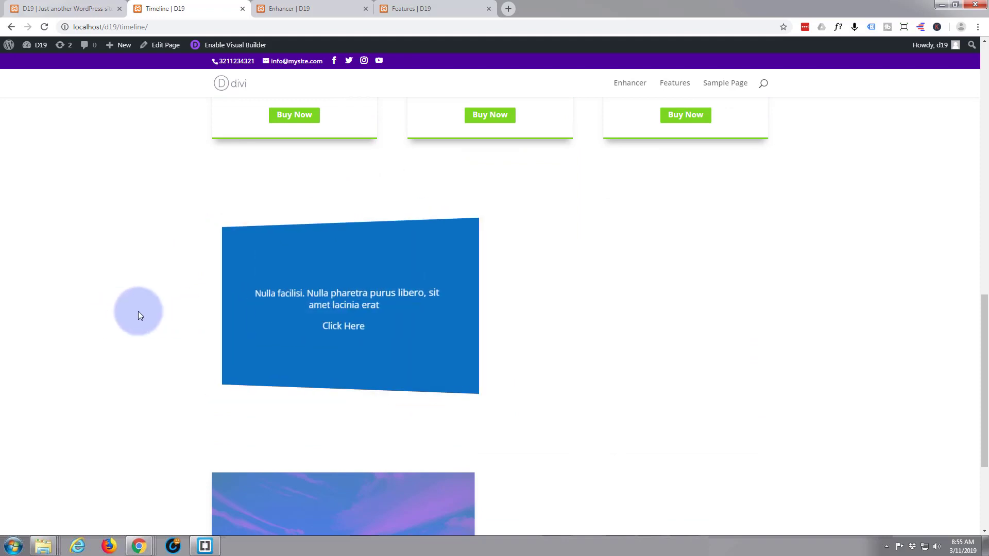
pyautogui.scroll(-3)
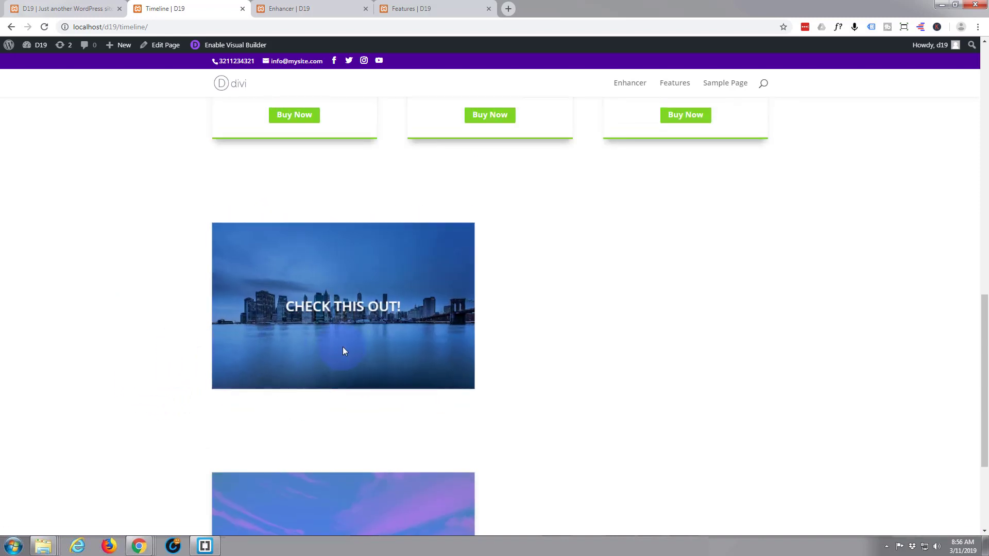
pyautogui.moveTo(192, 354)
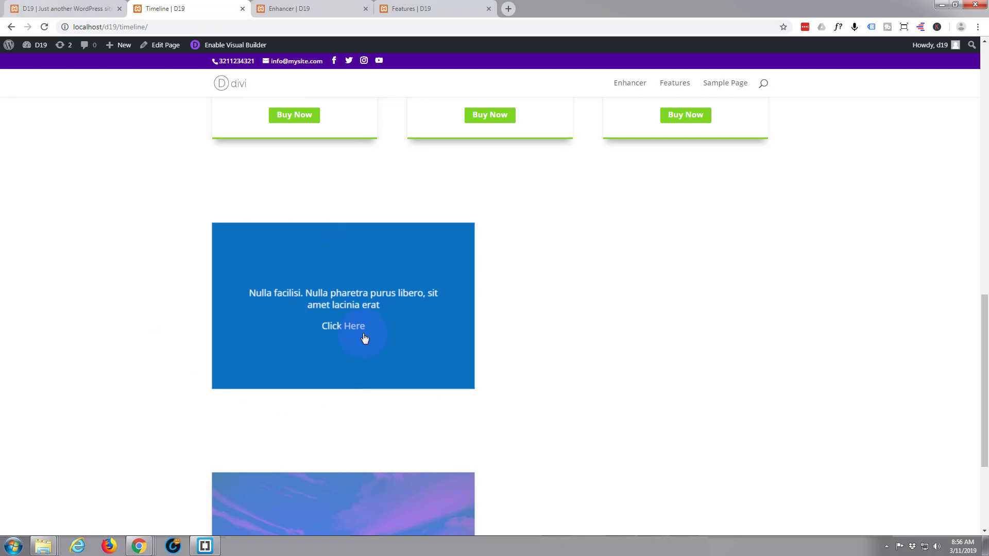
pyautogui.click(343, 326)
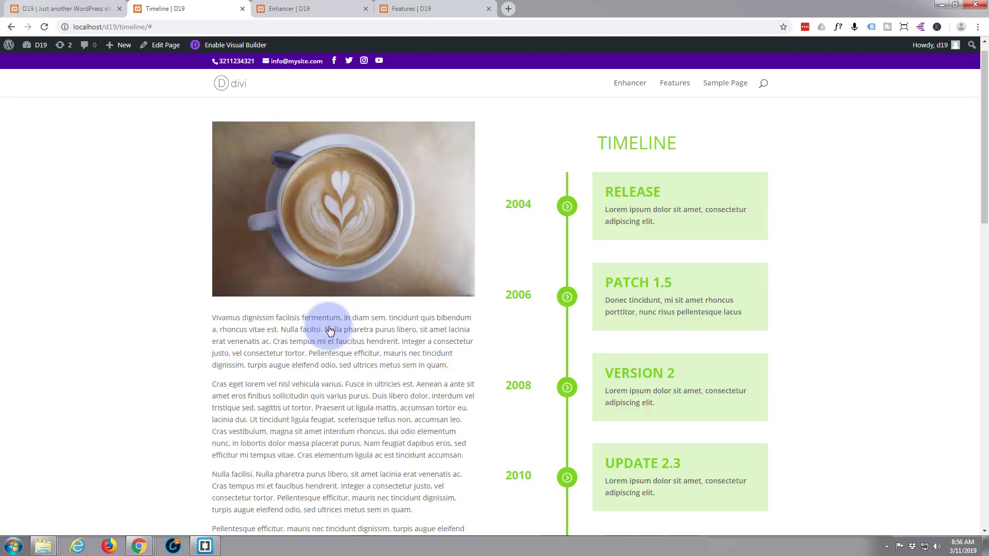
pyautogui.scroll(-3)
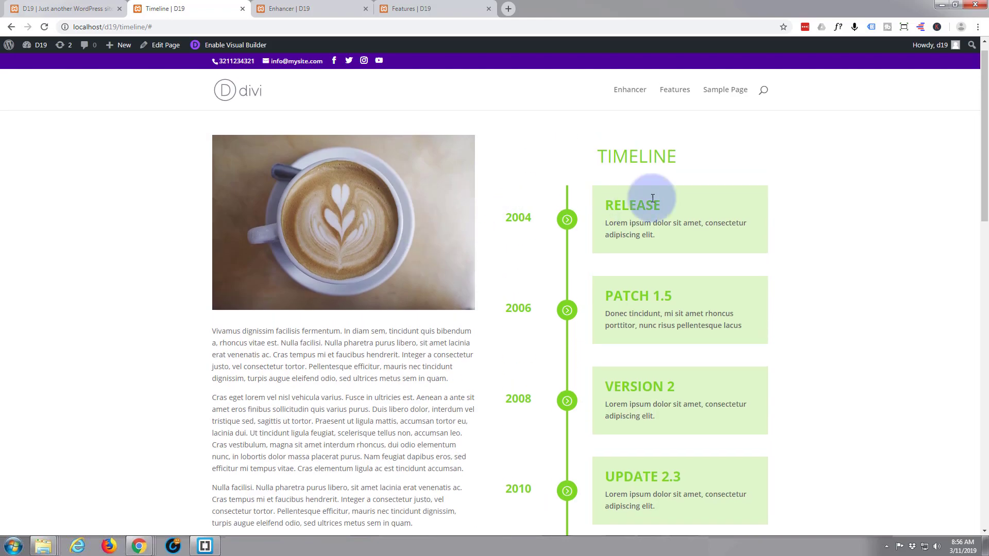
pyautogui.scroll(-3)
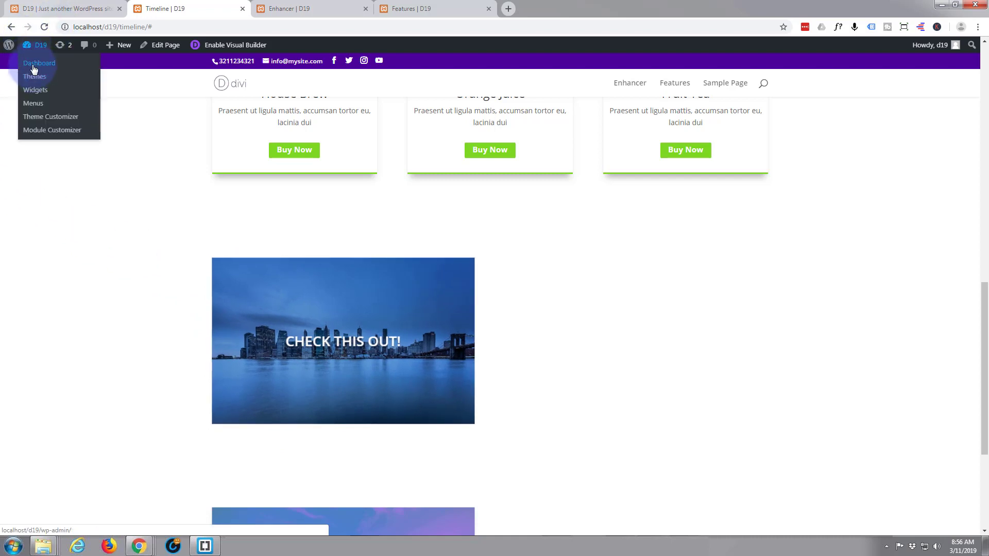
# From the admin dashboard, search Add New Plugins for 'divi enhancer'
pyautogui.click(39, 63)
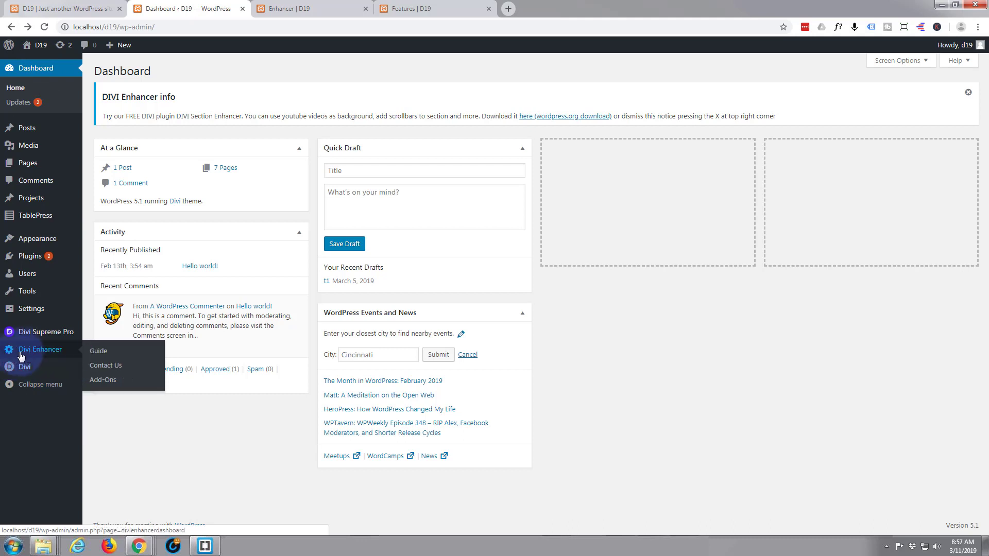
pyautogui.moveTo(41, 353)
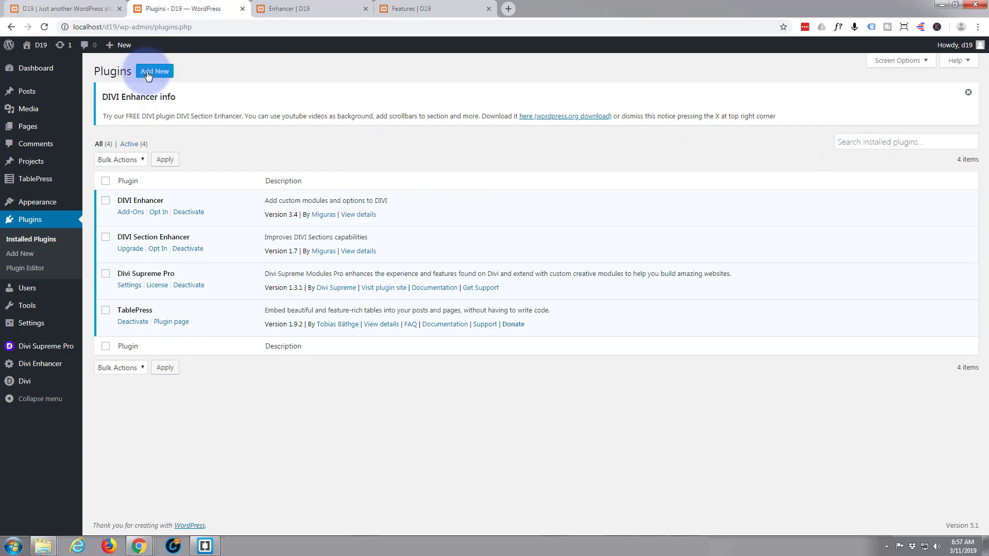
pyautogui.click(154, 71)
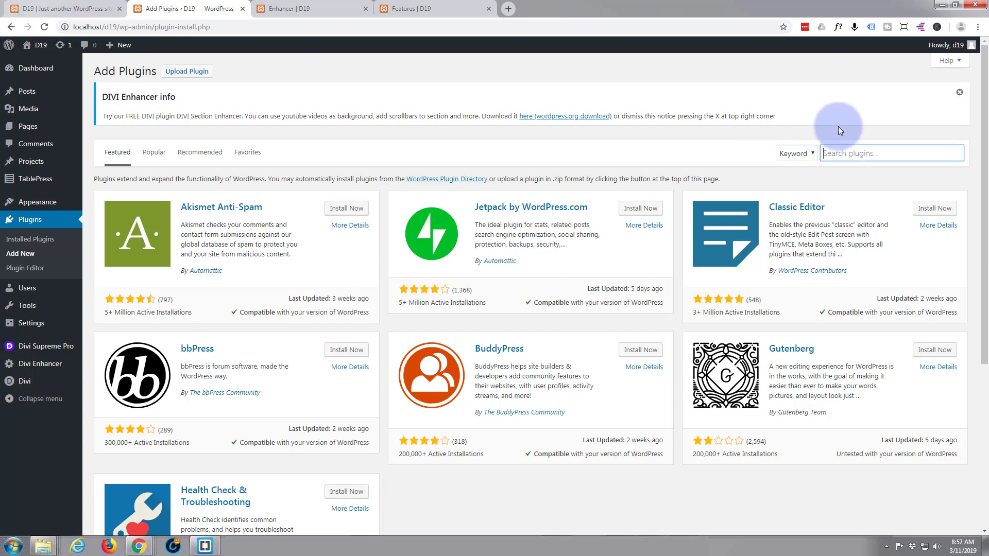
pyautogui.write('divi enhancer')
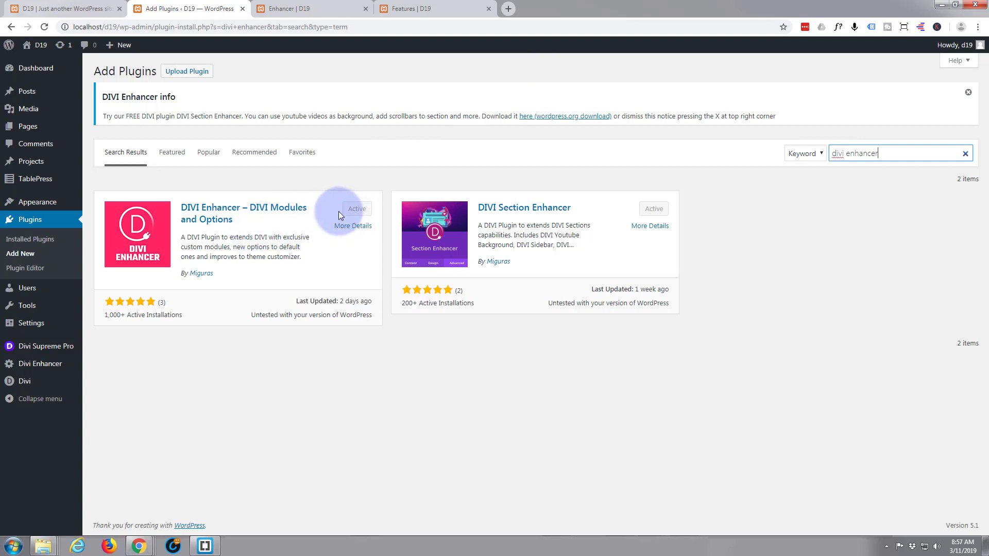
pyautogui.moveTo(331, 235)
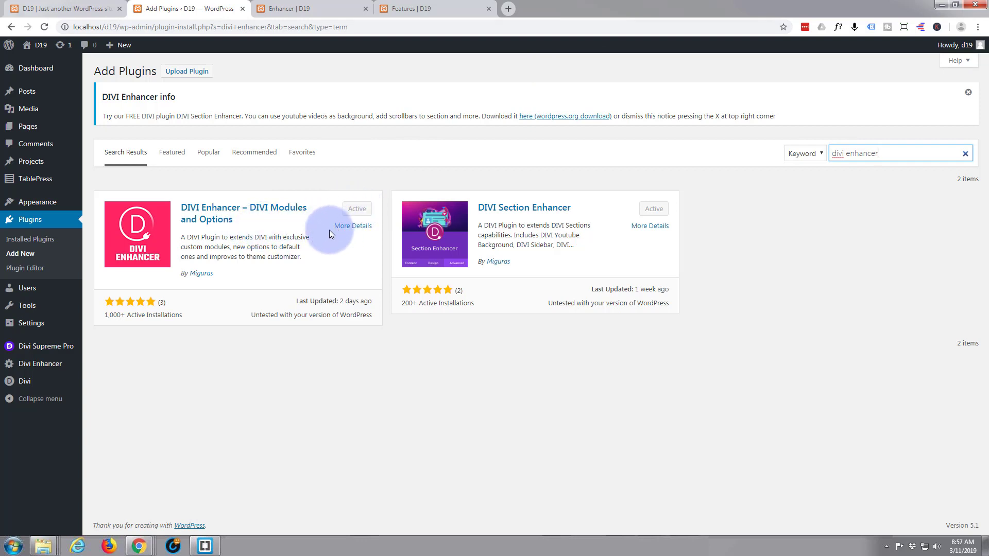